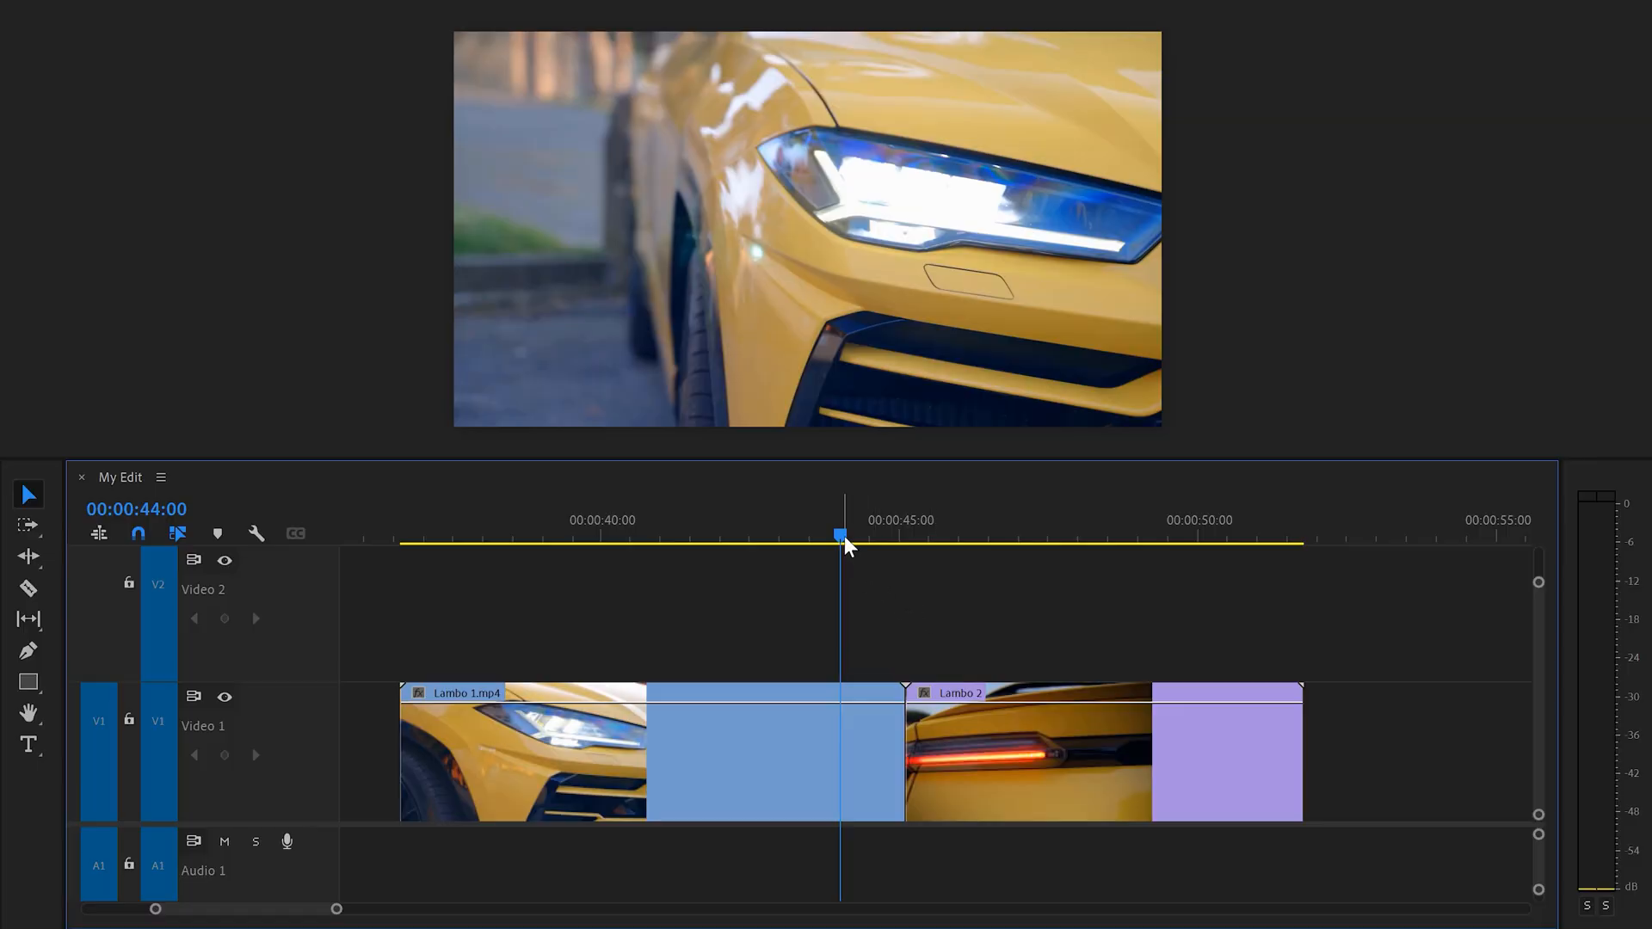
Reverse the Lambo 2 clip's playback at -100% speed via Speed/Duration.
left_click(996, 535)
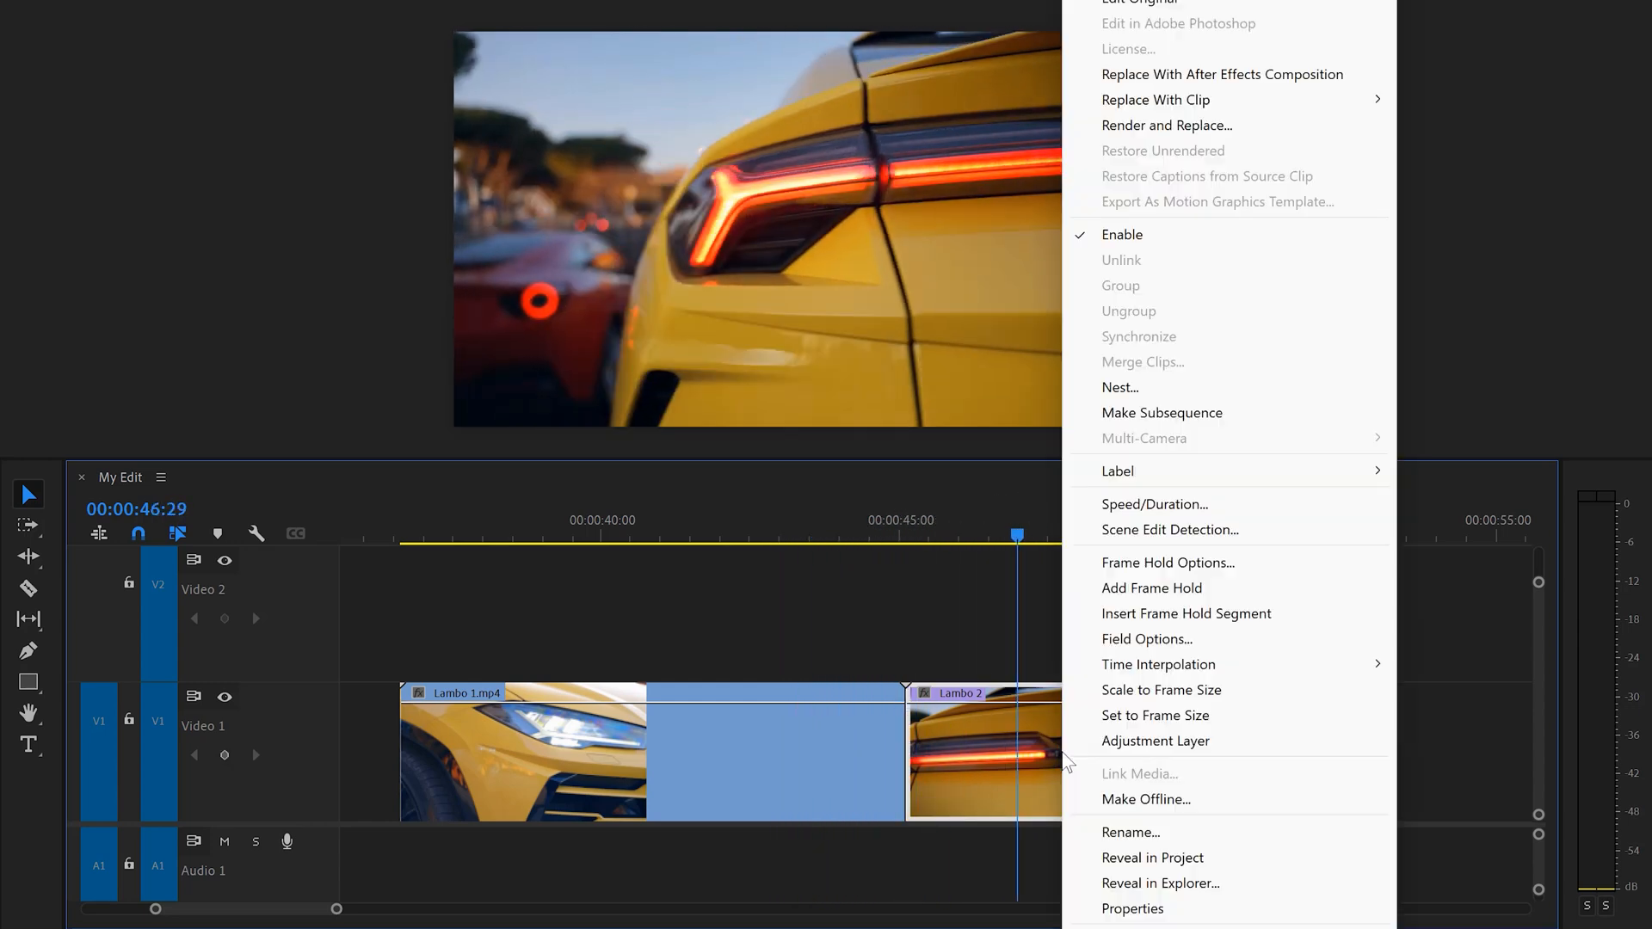
left_click(1153, 505)
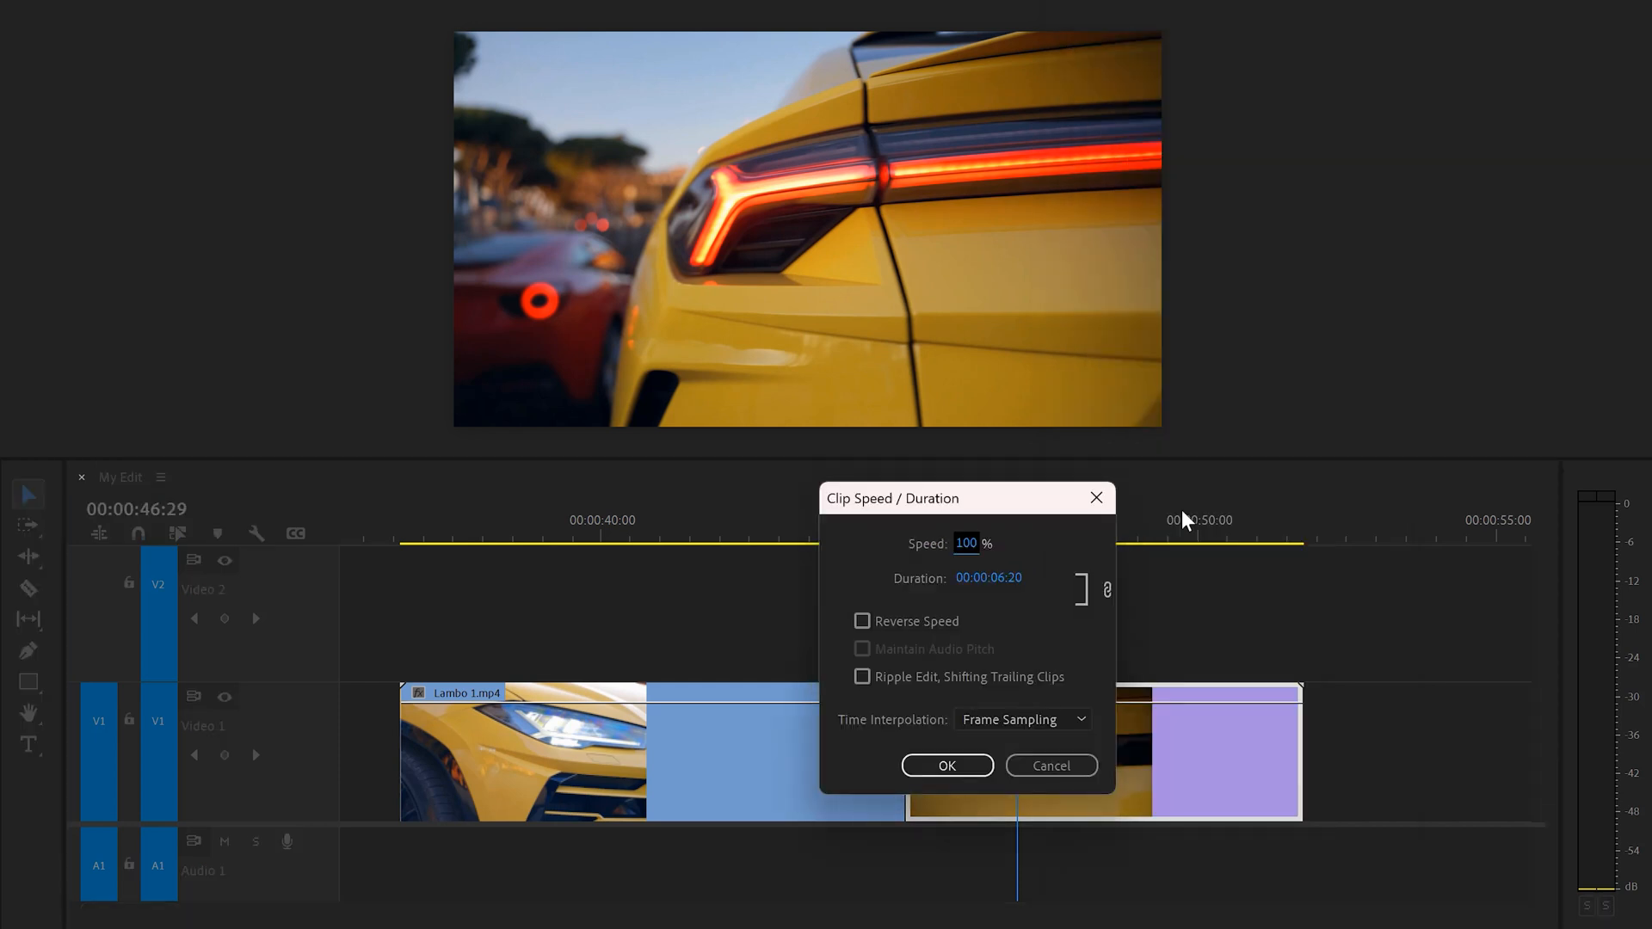
left_click(860, 621)
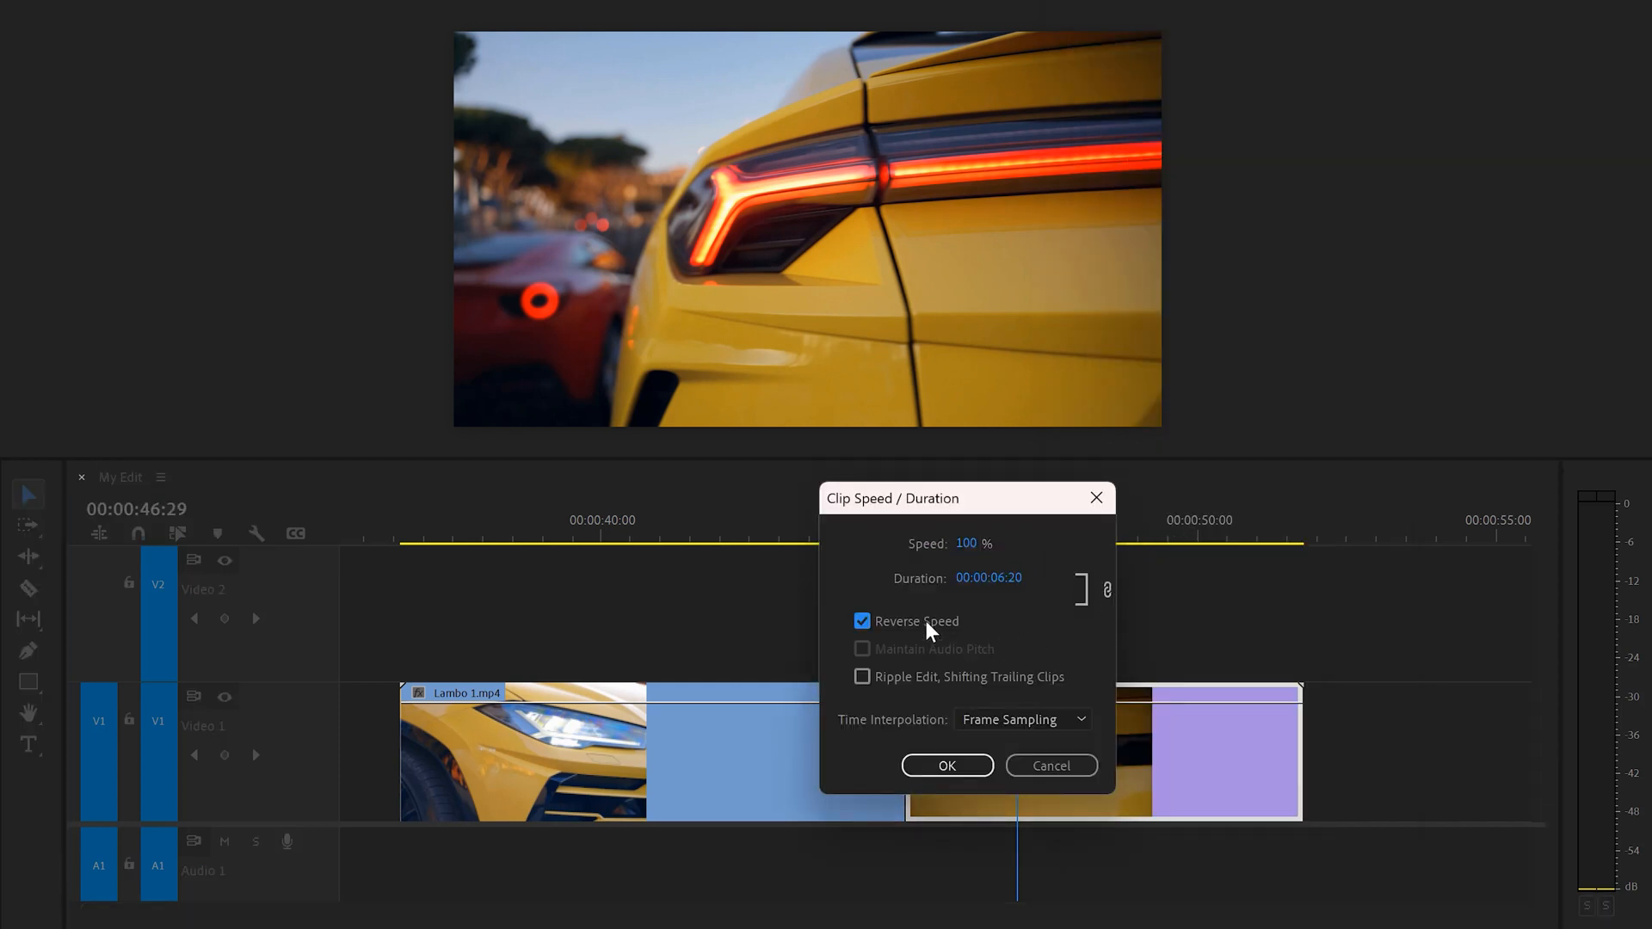
left_click(945, 765)
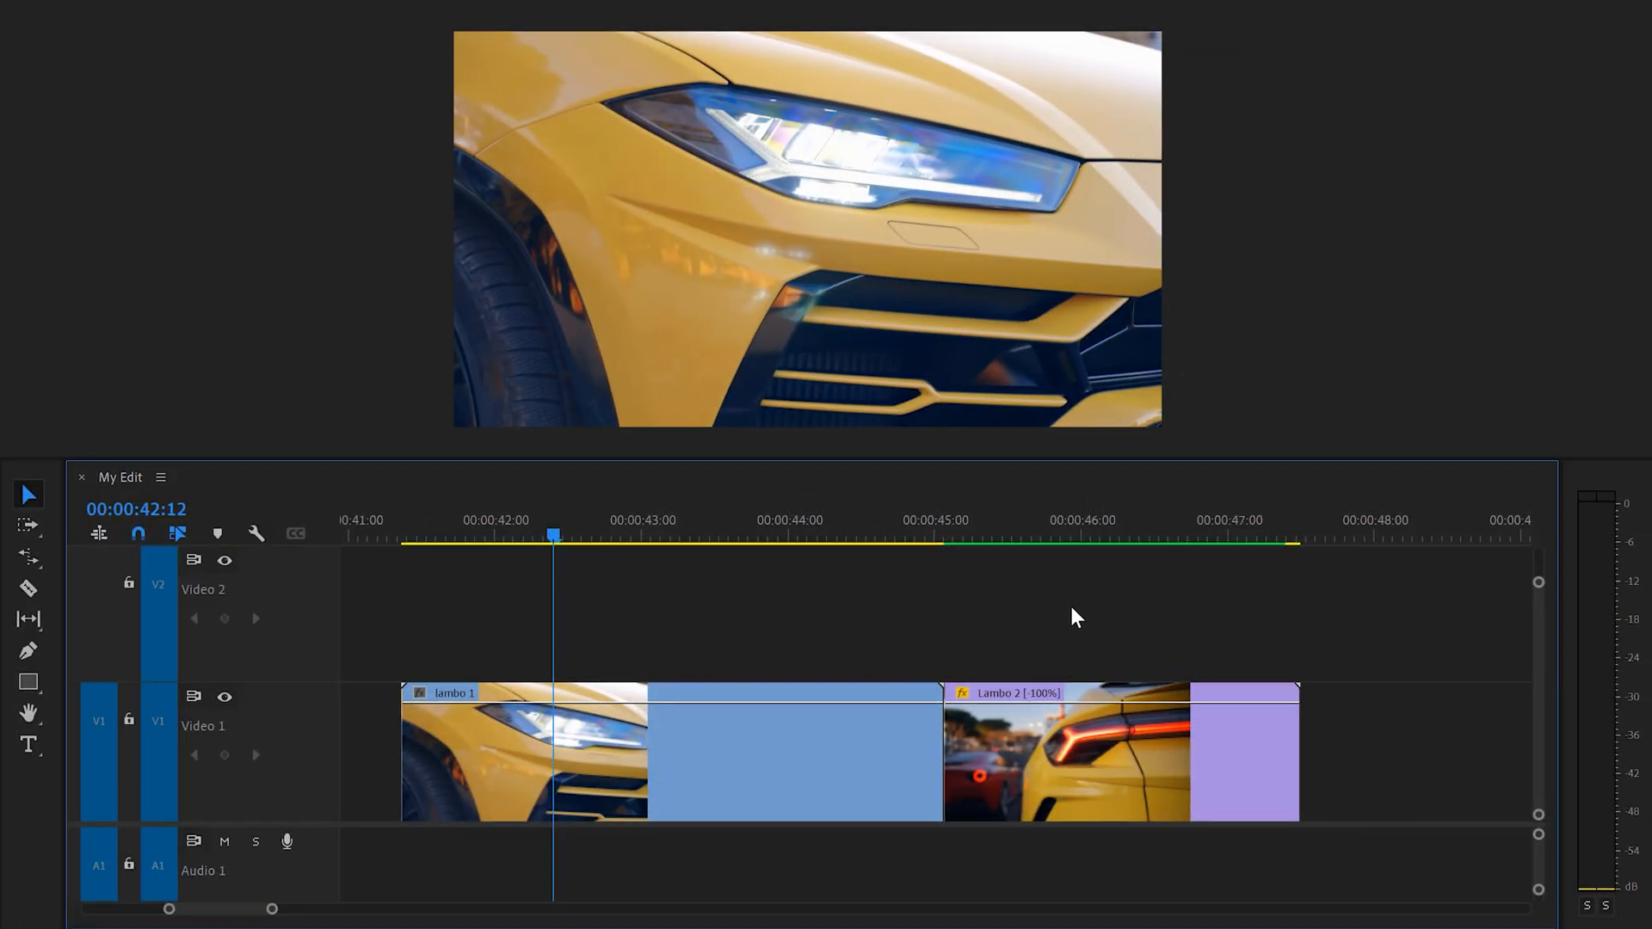
mouse_move(1145, 631)
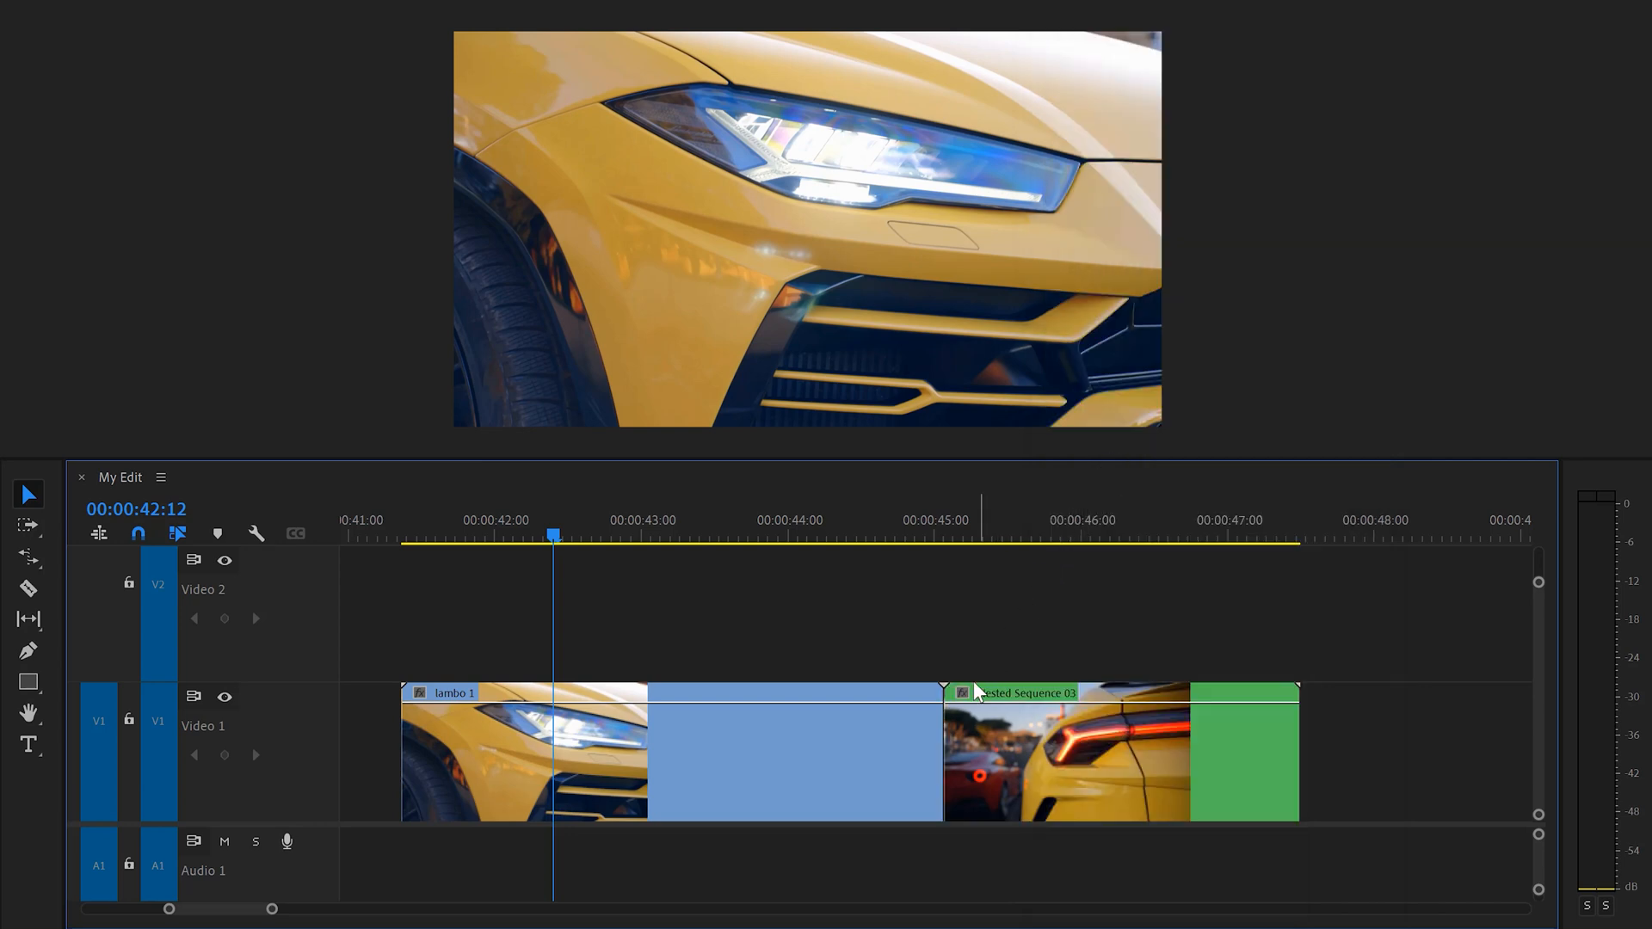
Nest the reversed Lambo 2 clip as Nested Sequence 01 from its context menu.
right_click(1023, 691)
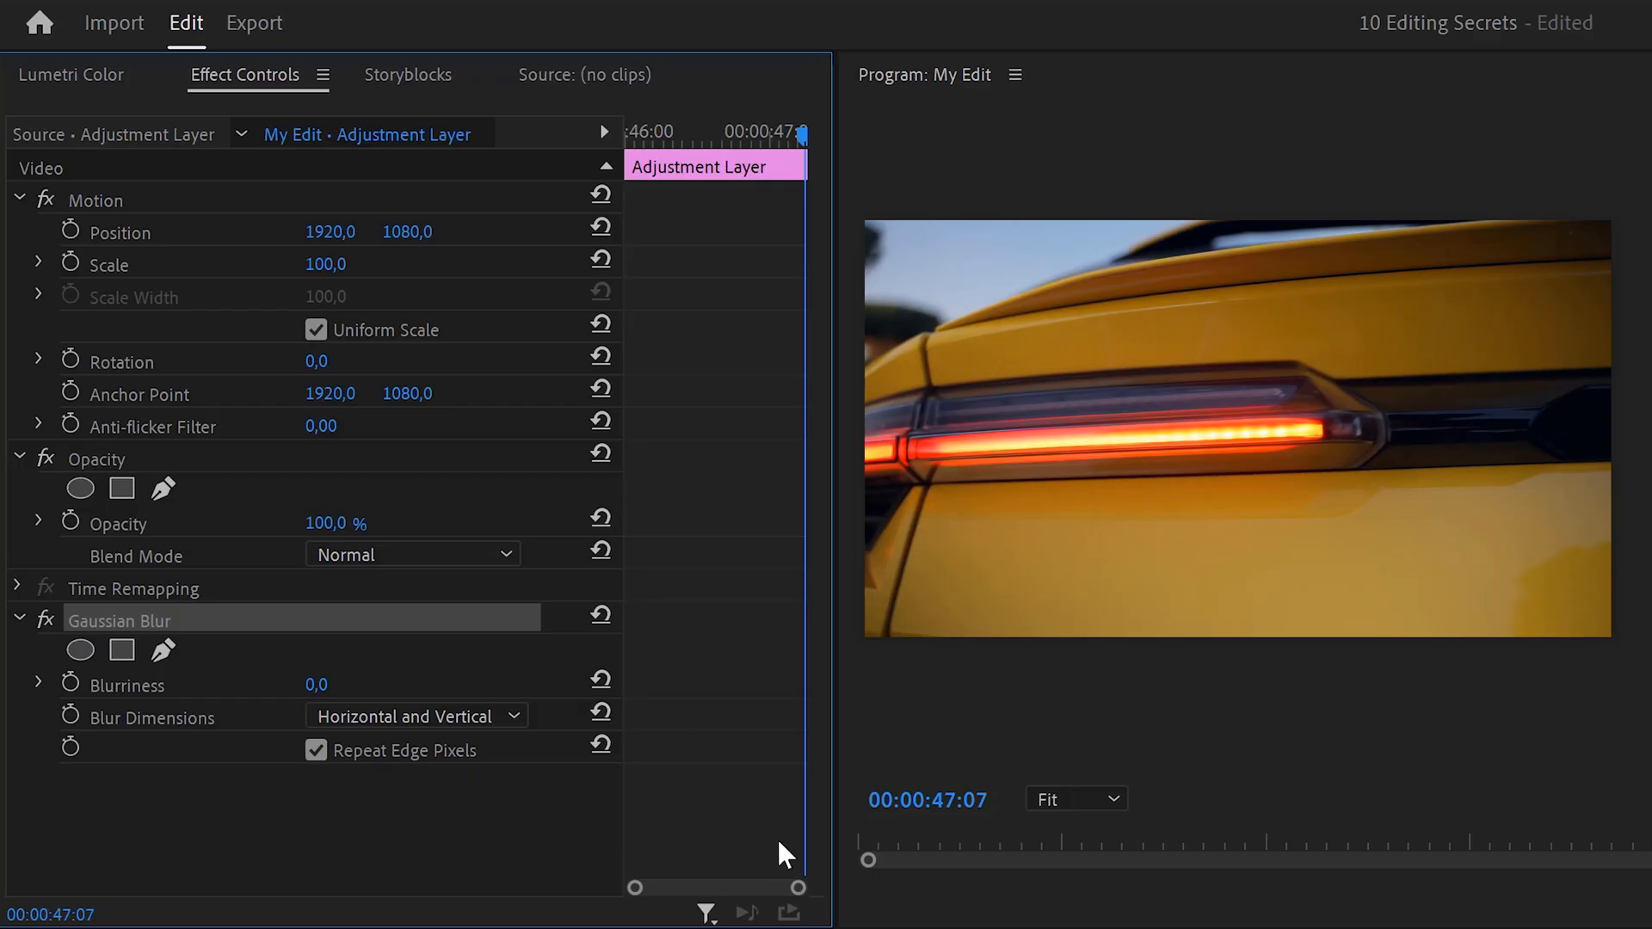
Keyframe a horizontal-only Gaussian Blur rising to Blurriness 100 across the transition.
left_click_drag(805, 134, 748, 143)
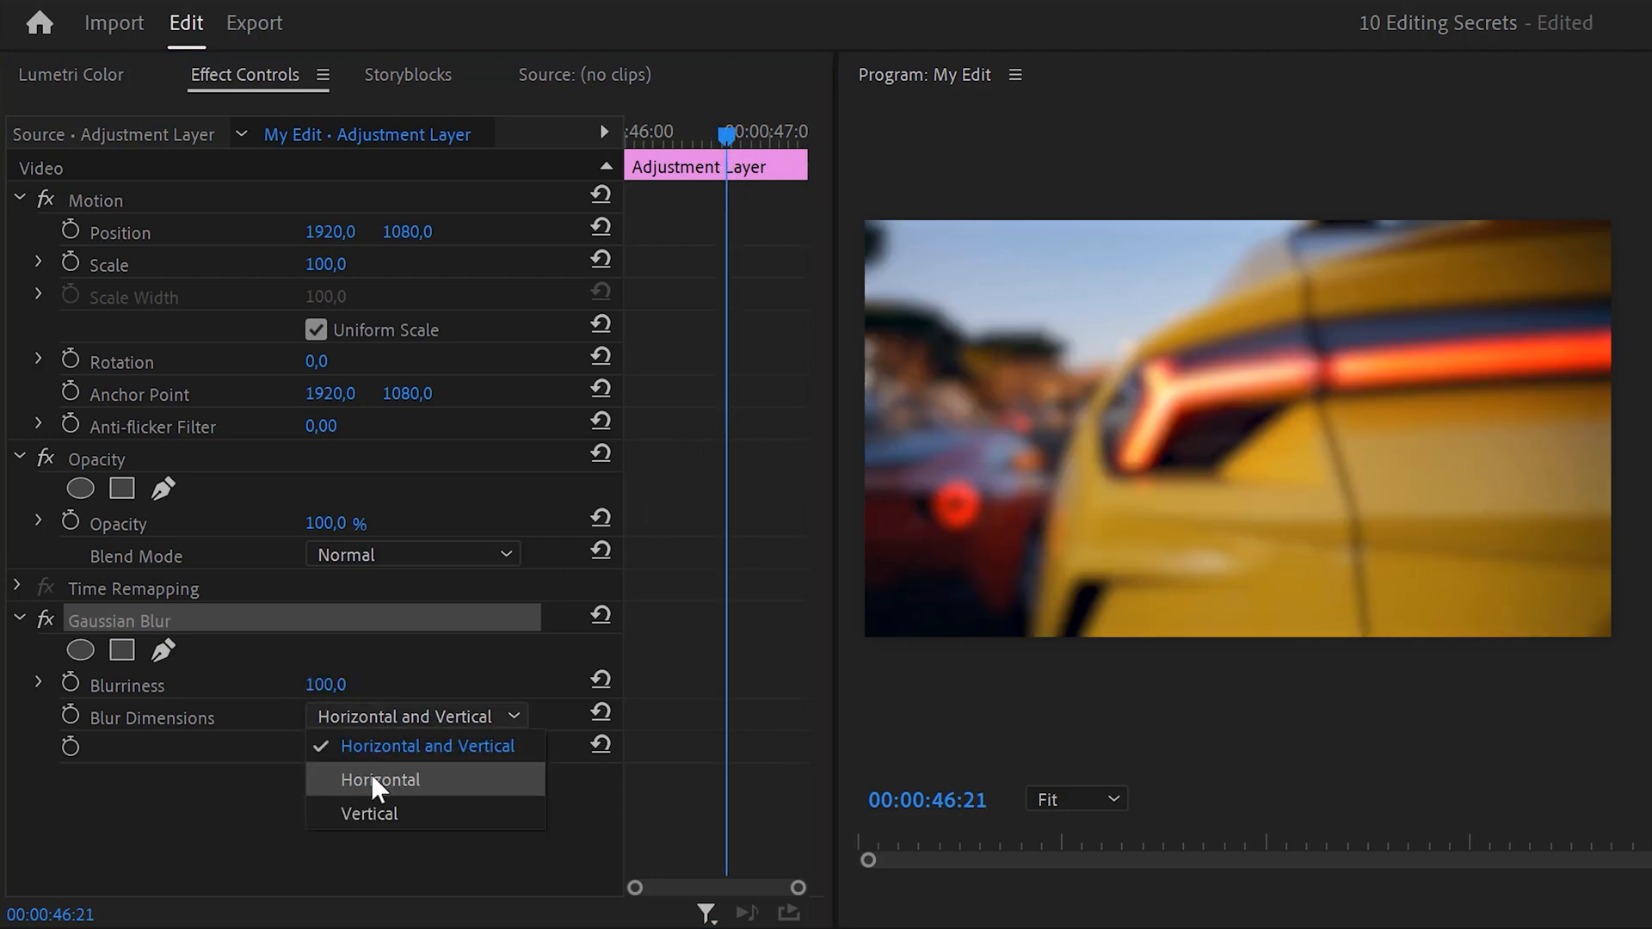
left_click(379, 780)
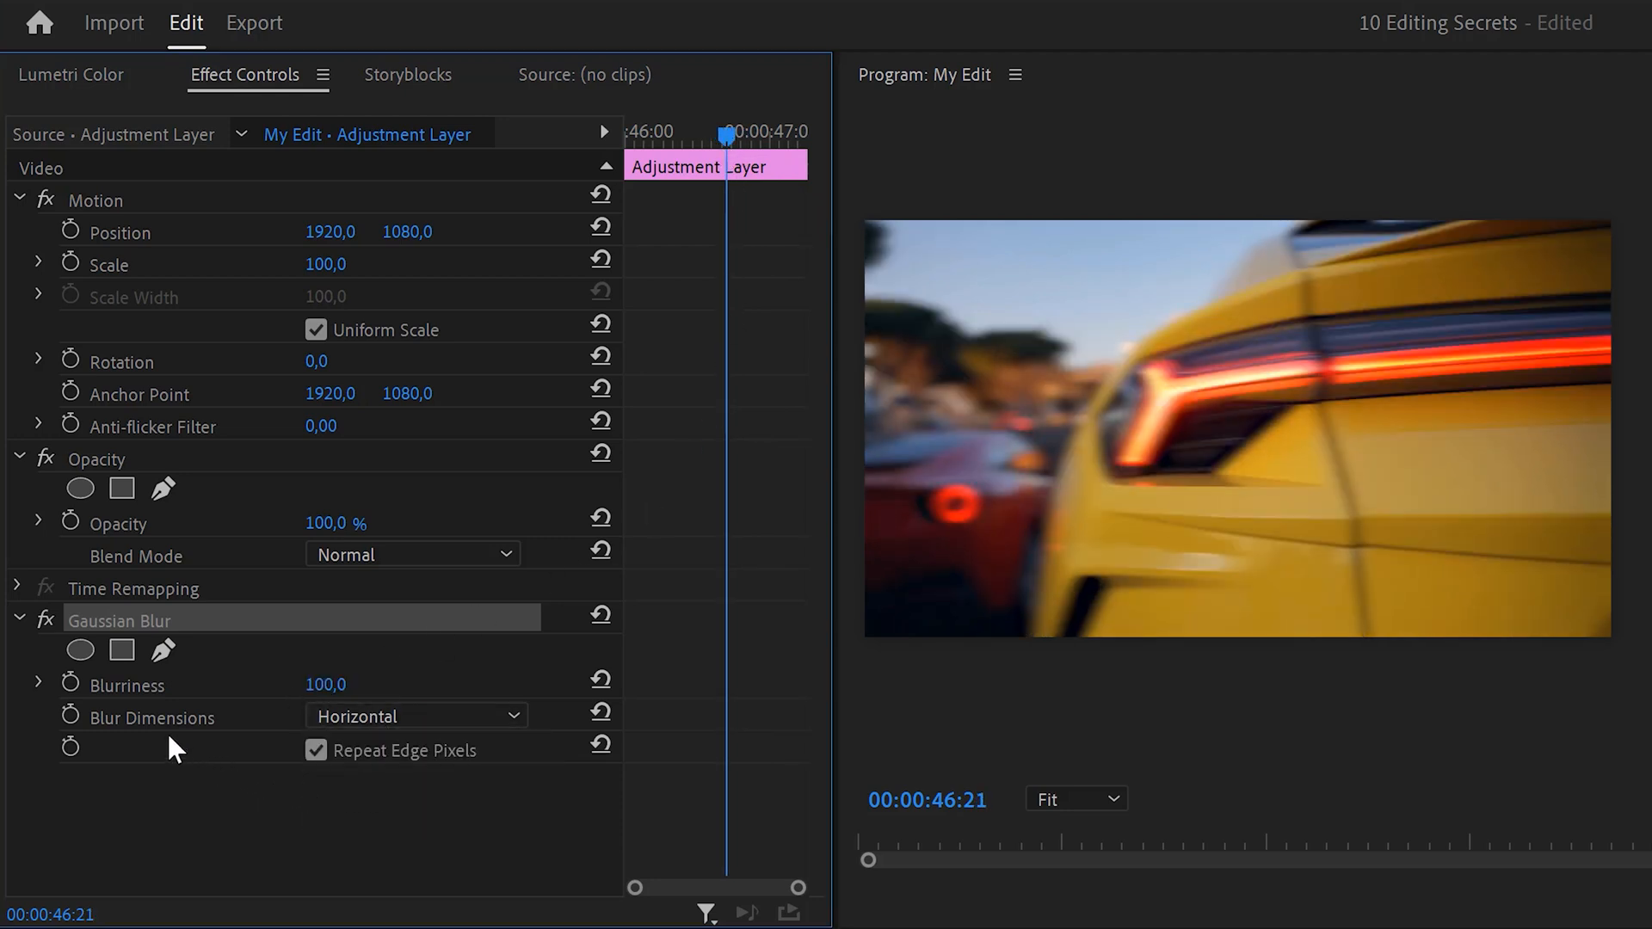
left_click(68, 683)
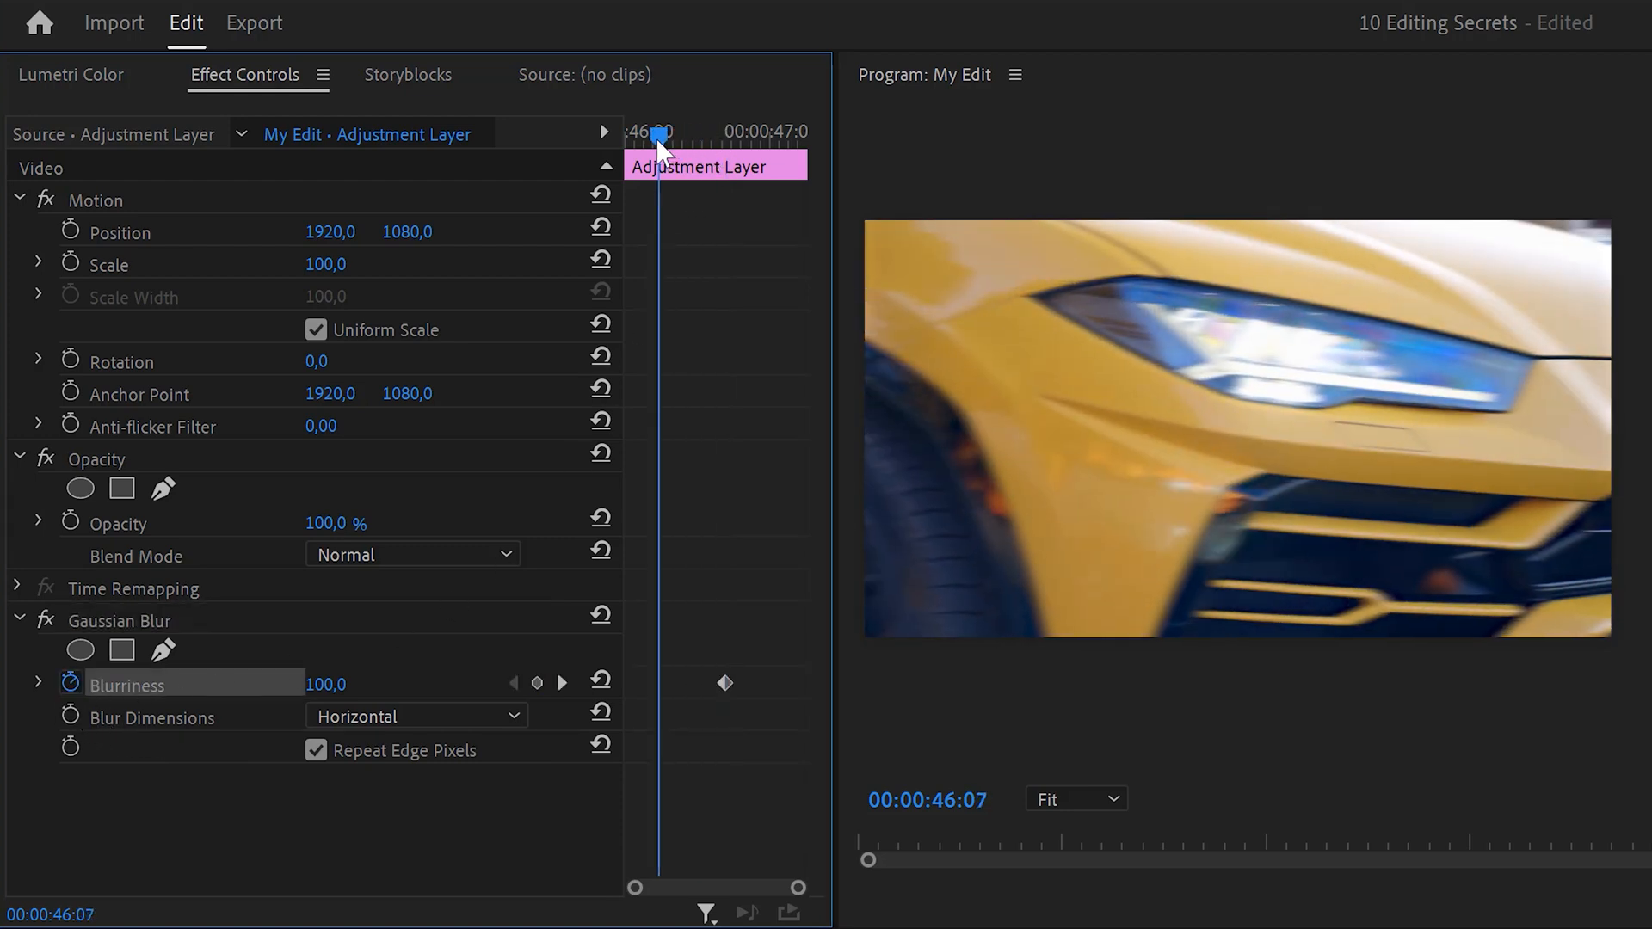
left_click_drag(656, 131, 632, 131)
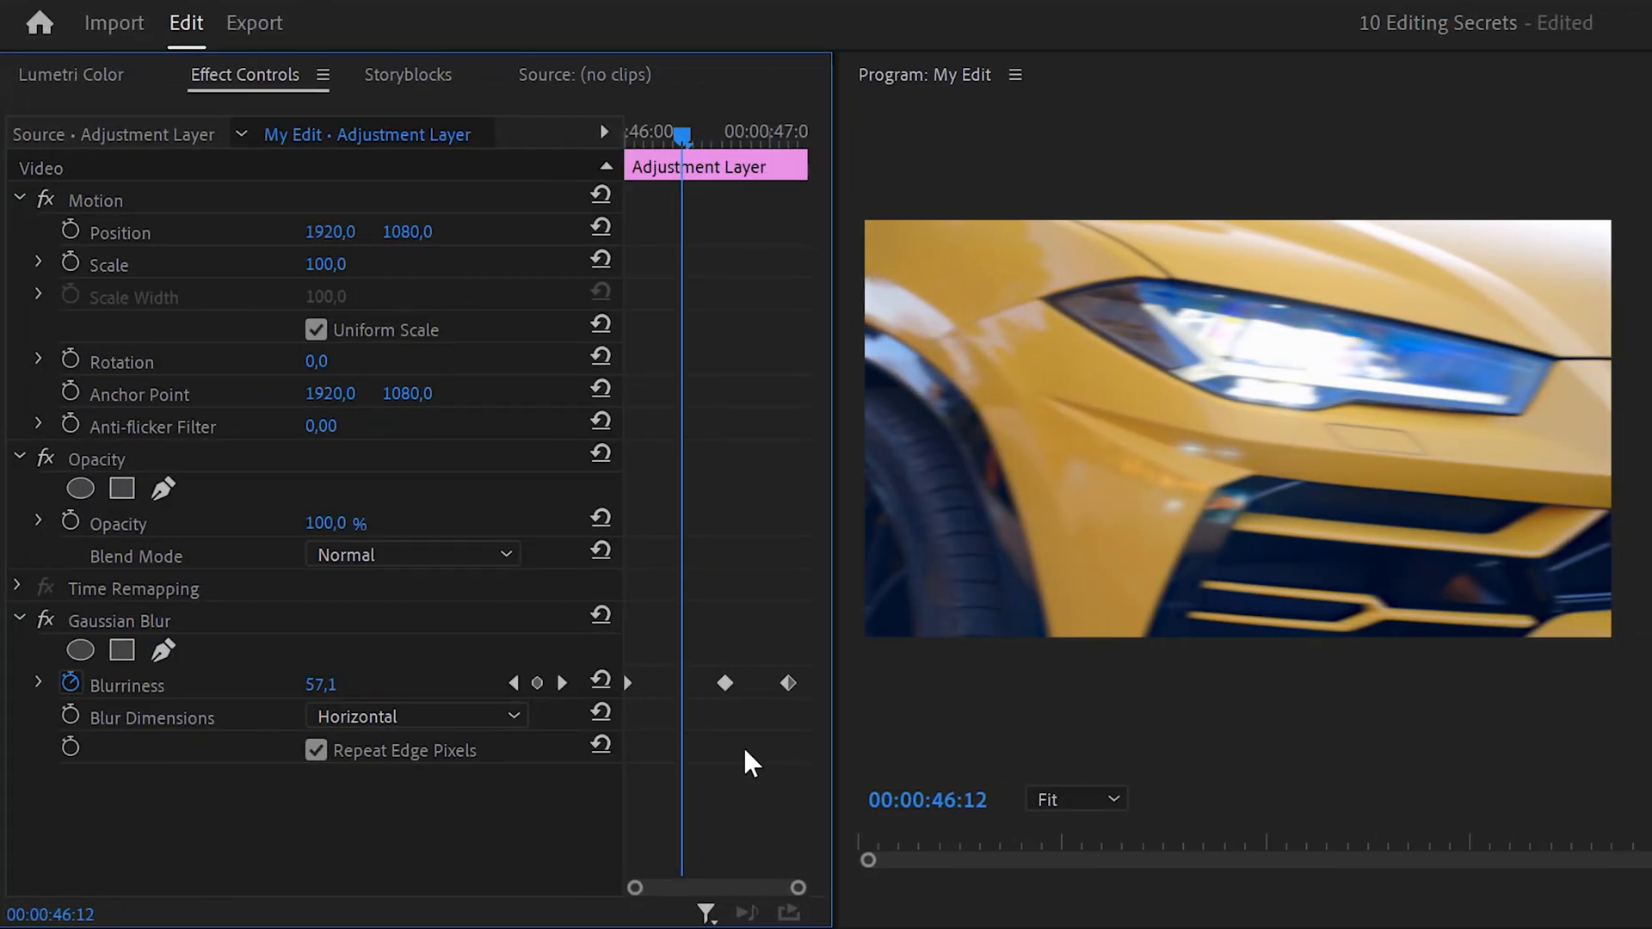
Ease the Blurriness keyframes and reshape their velocity curve for a smoother ramp.
left_click(788, 684)
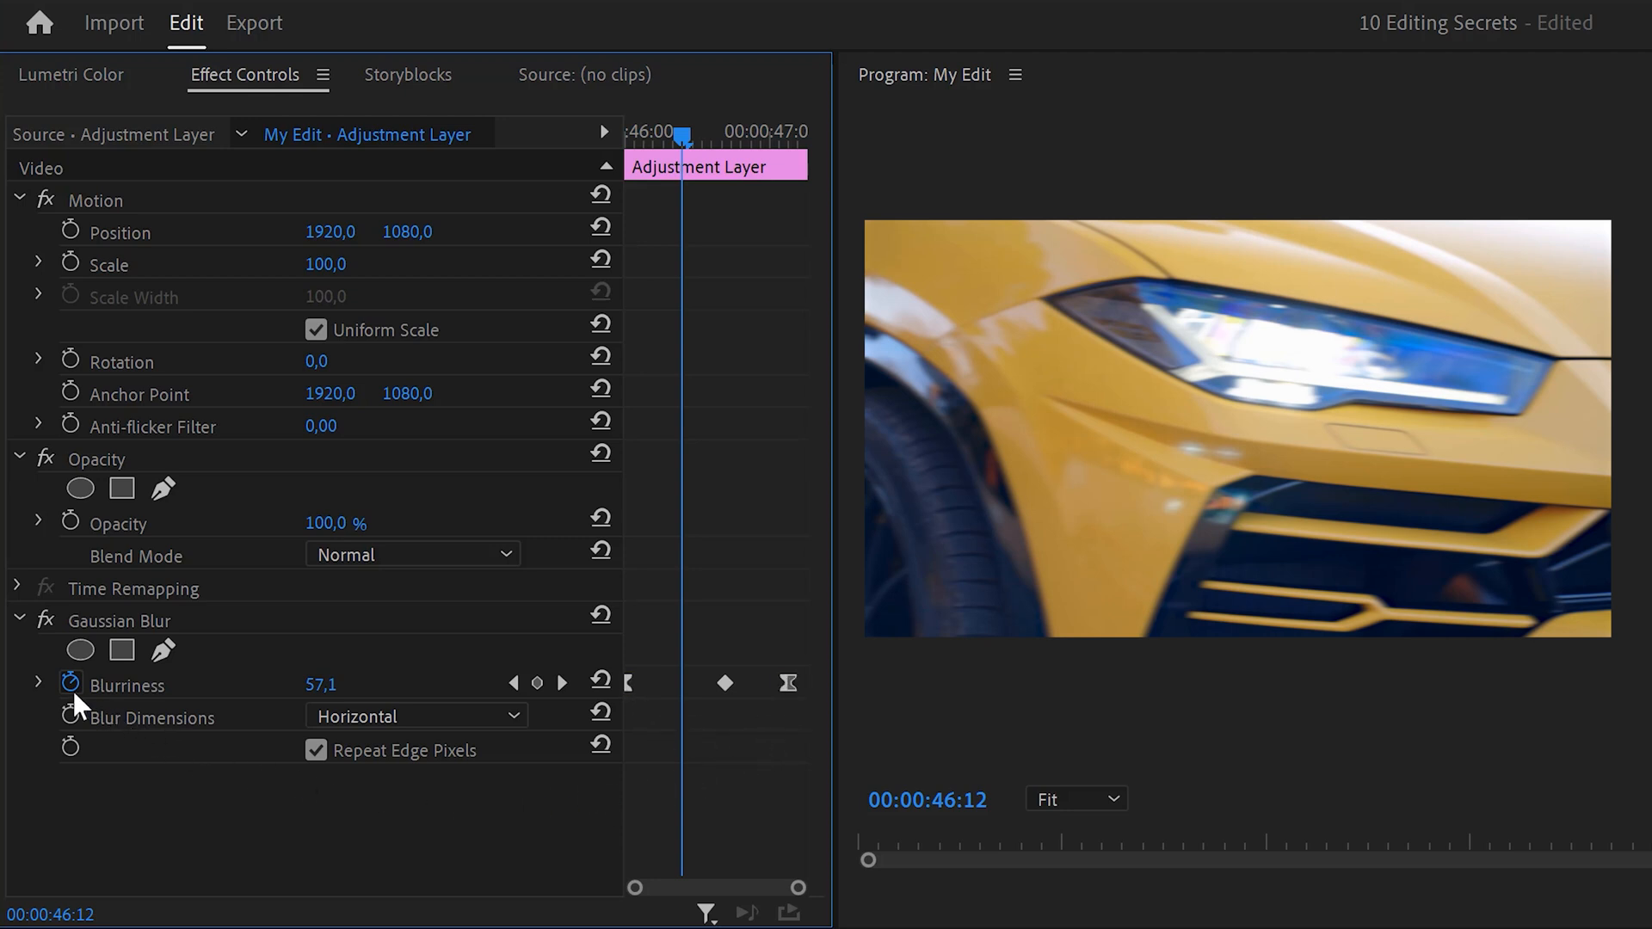
left_click(38, 685)
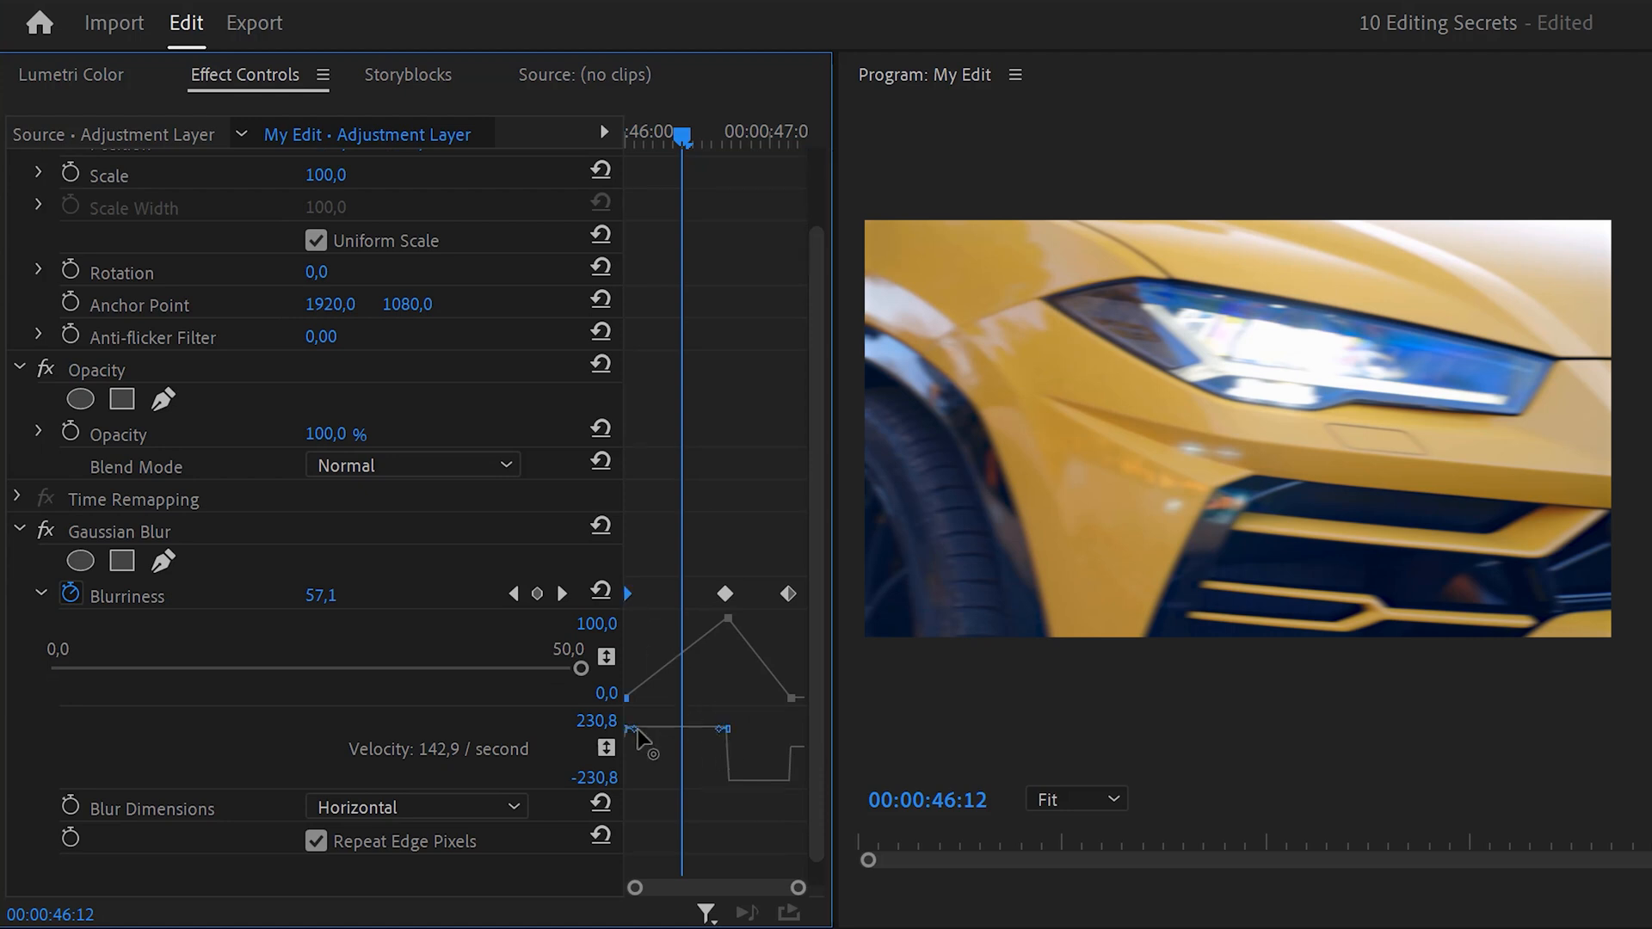
left_click_drag(642, 738, 670, 790)
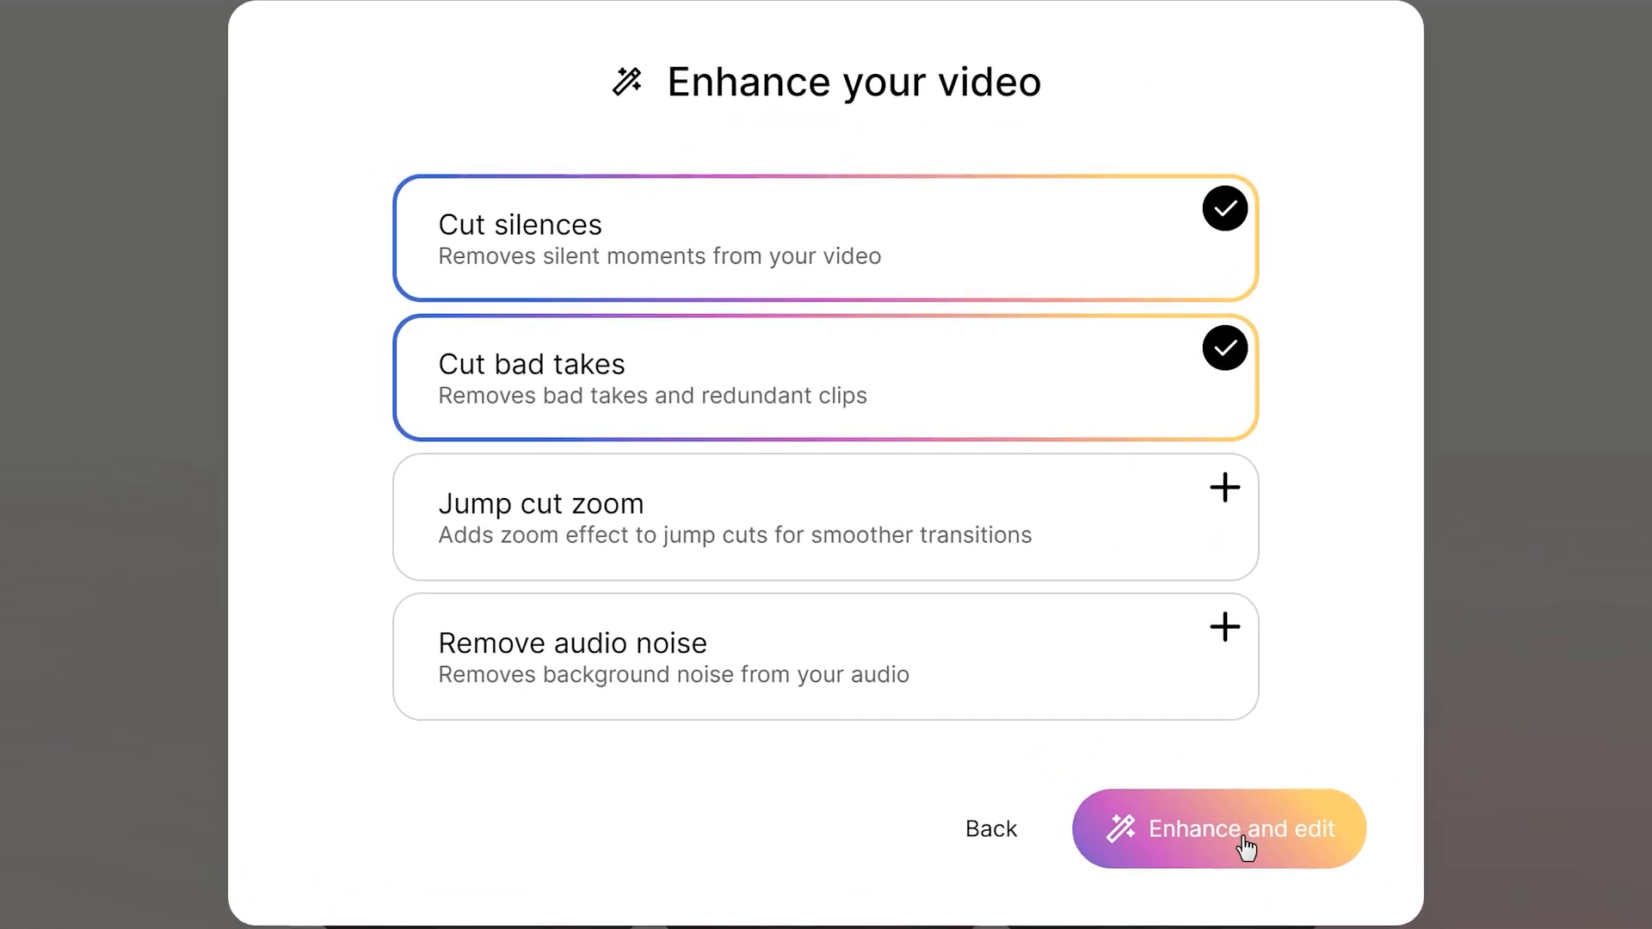
Enhance the video with the chosen cuts, then reach the Pace options below the preview.
left_click(1218, 828)
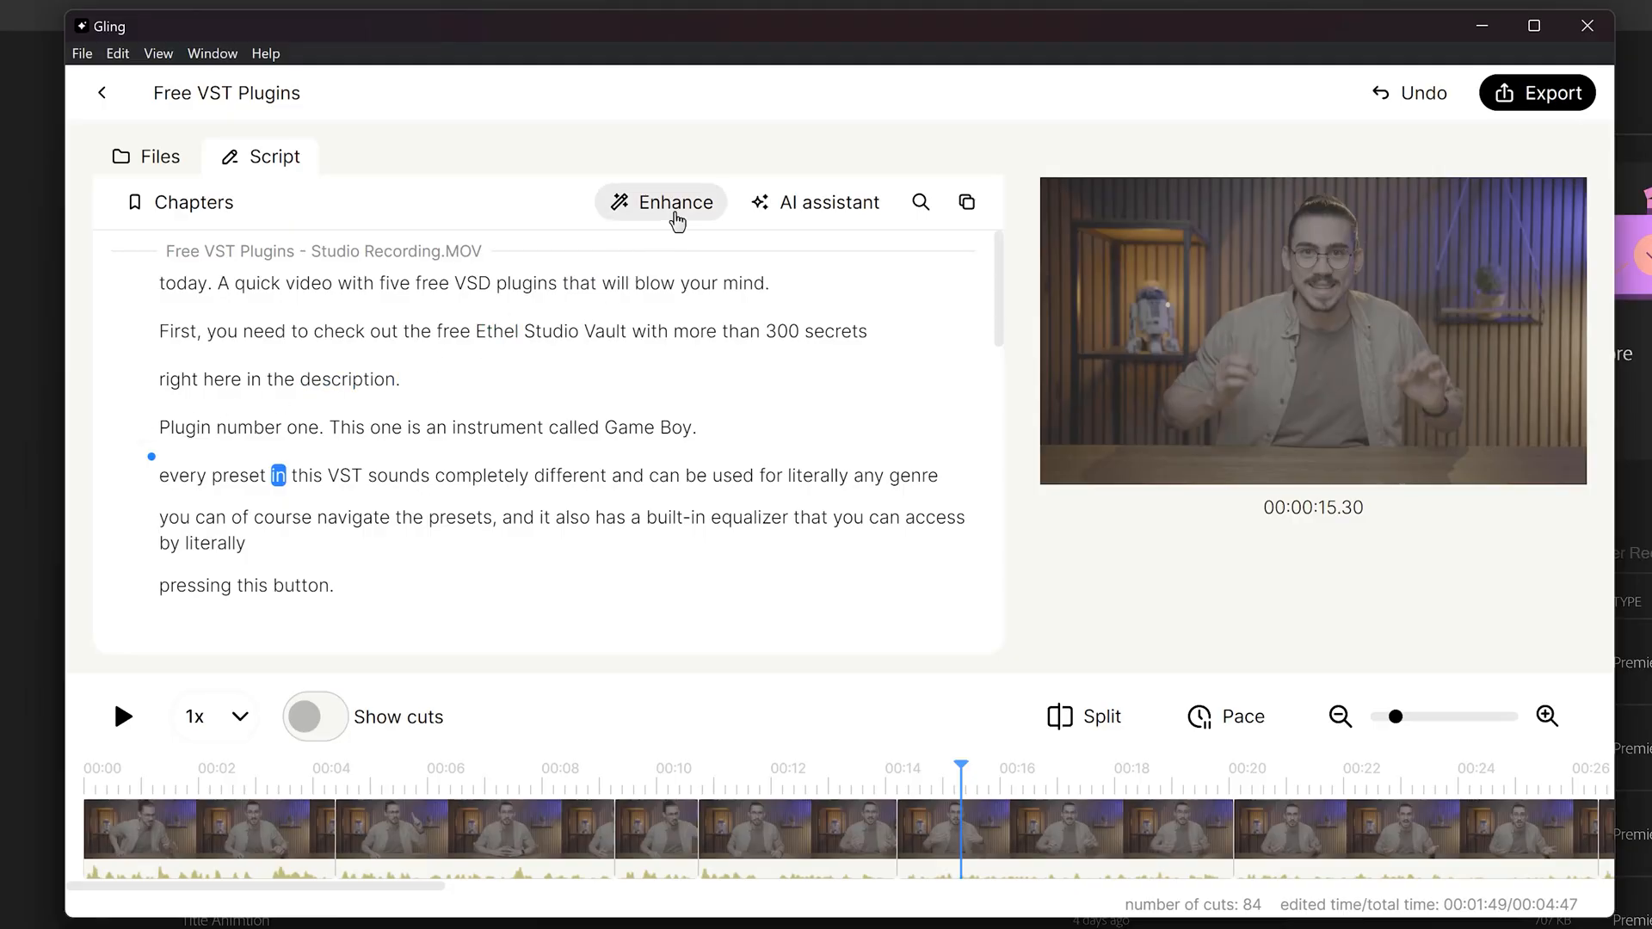
left_click(661, 203)
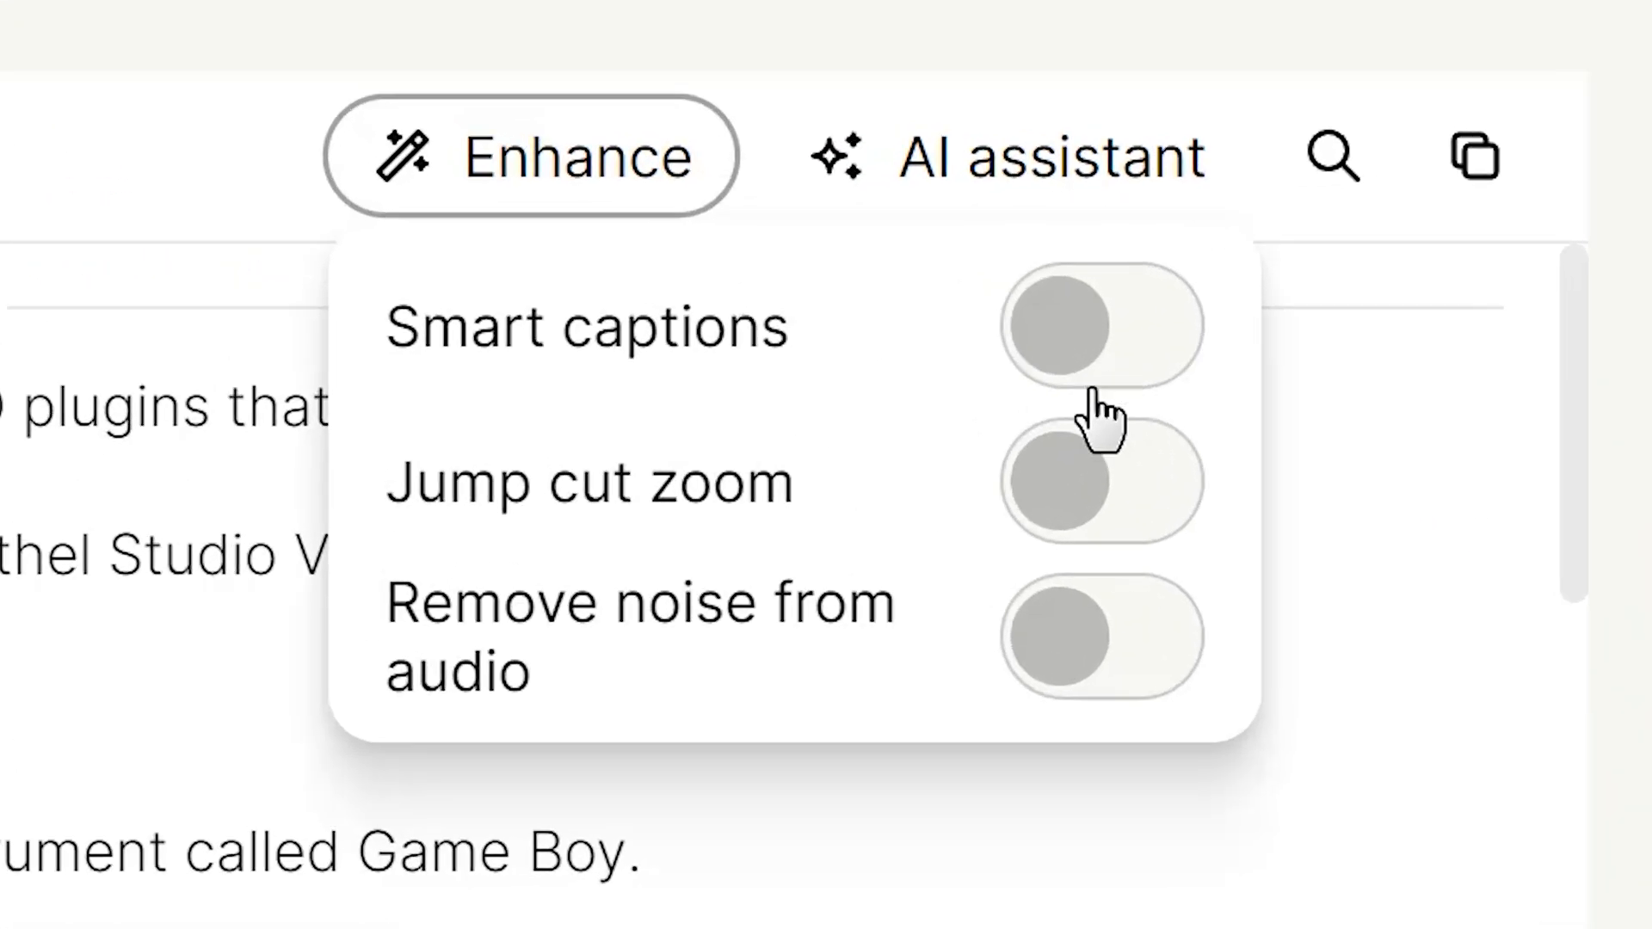
mouse_move(1054, 537)
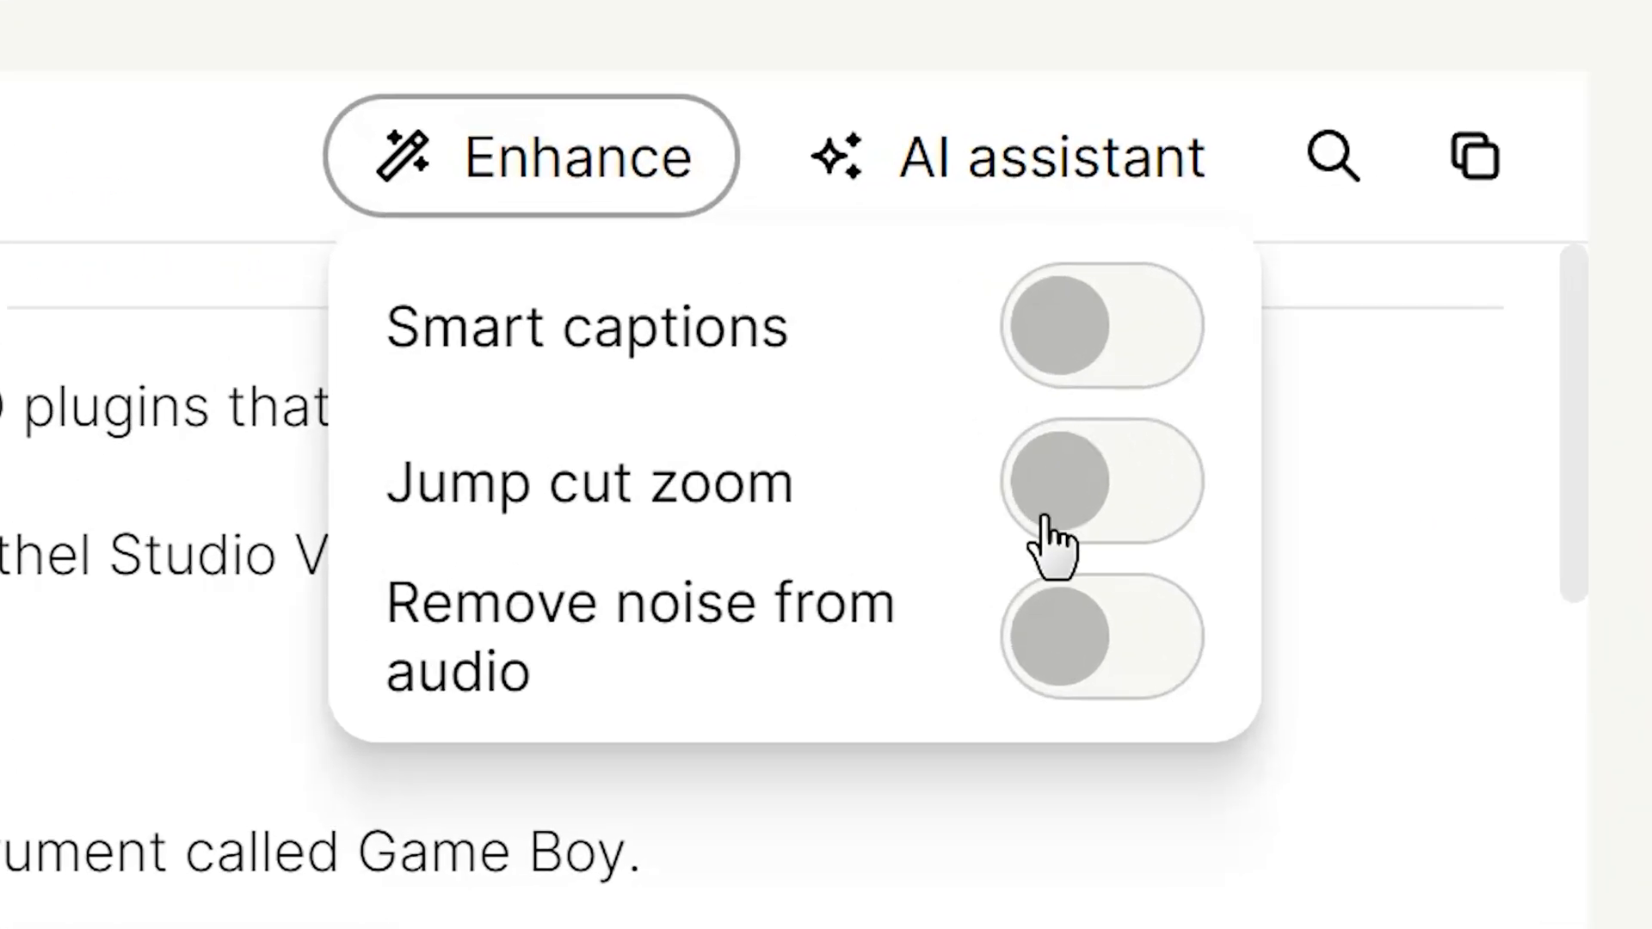
mouse_move(1069, 690)
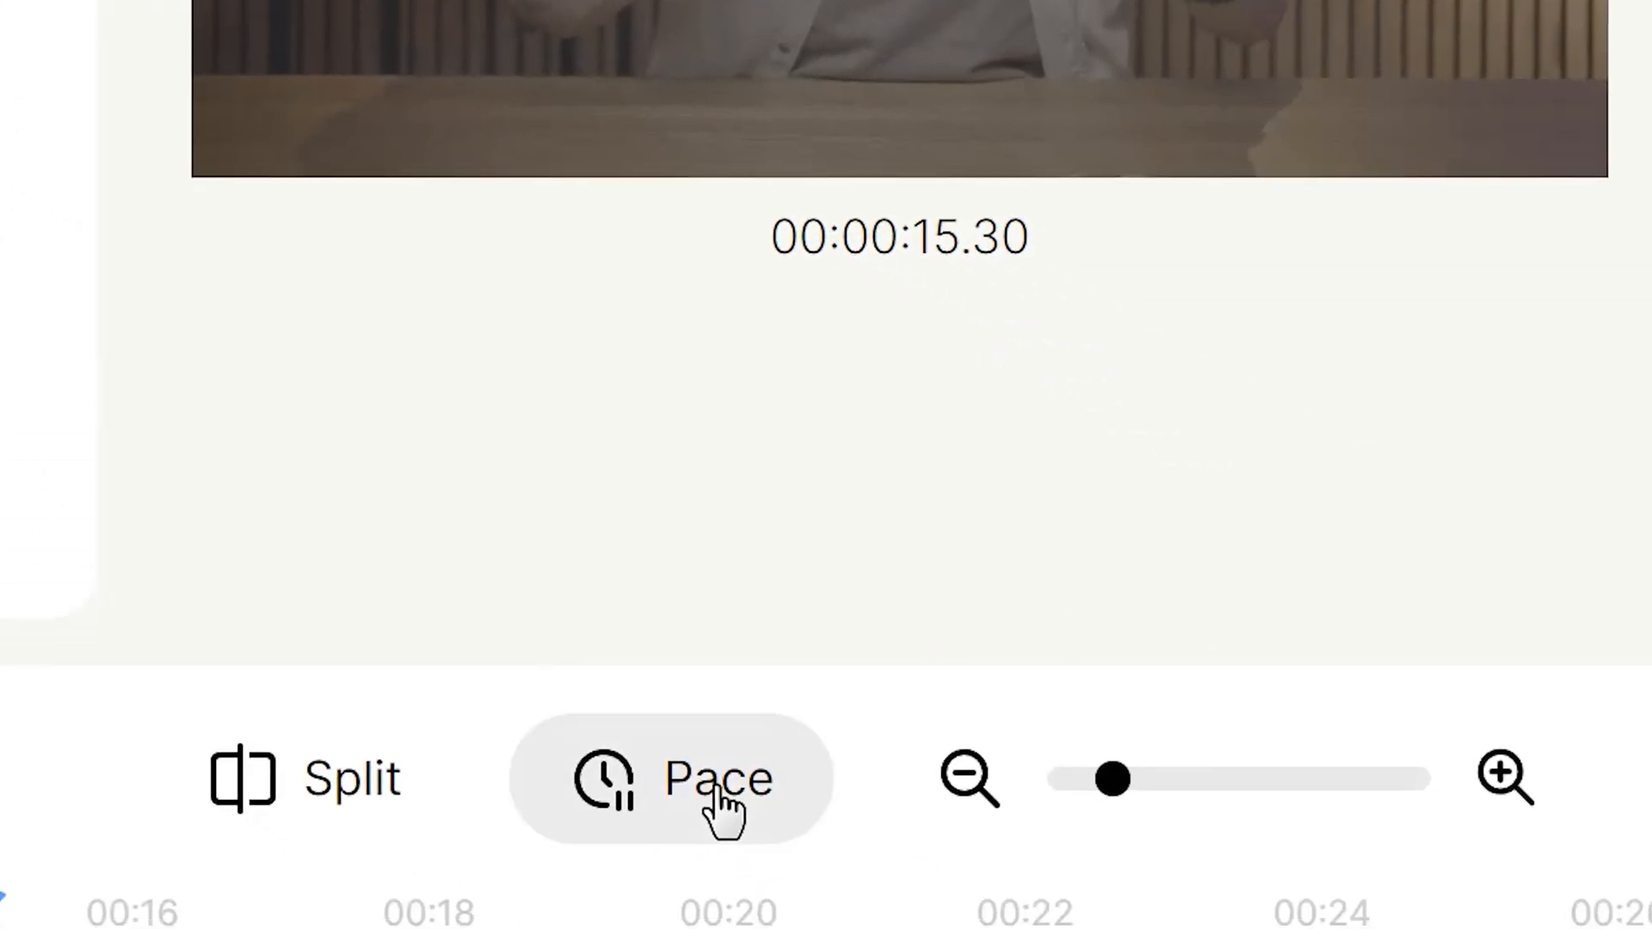
left_click(670, 780)
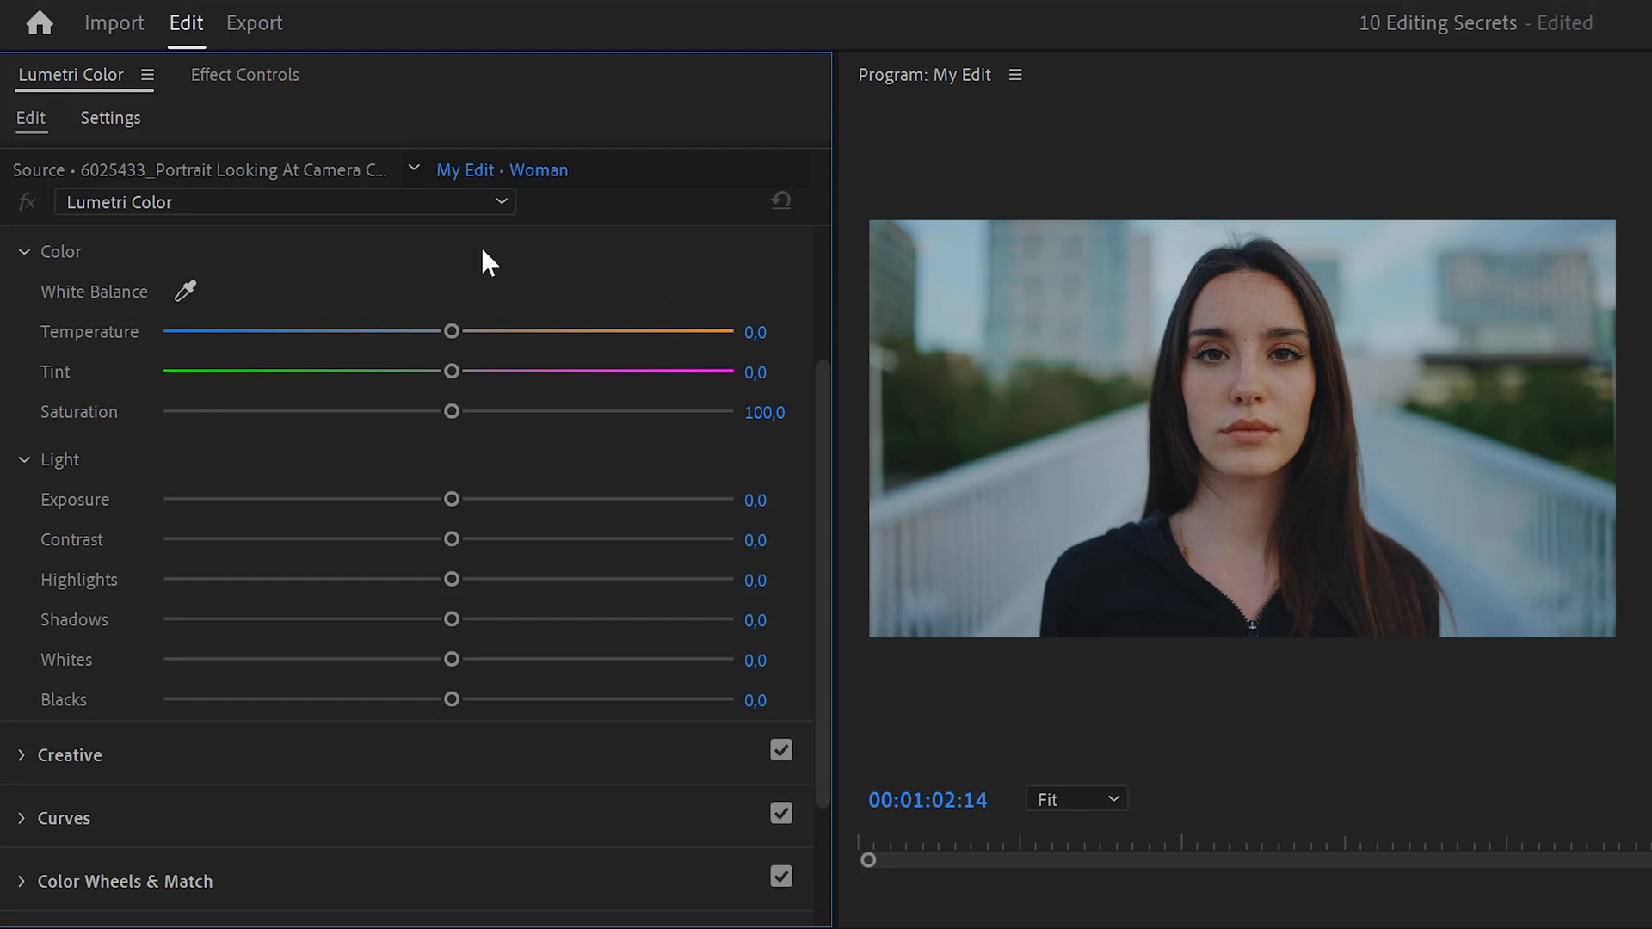
mouse_move(413, 542)
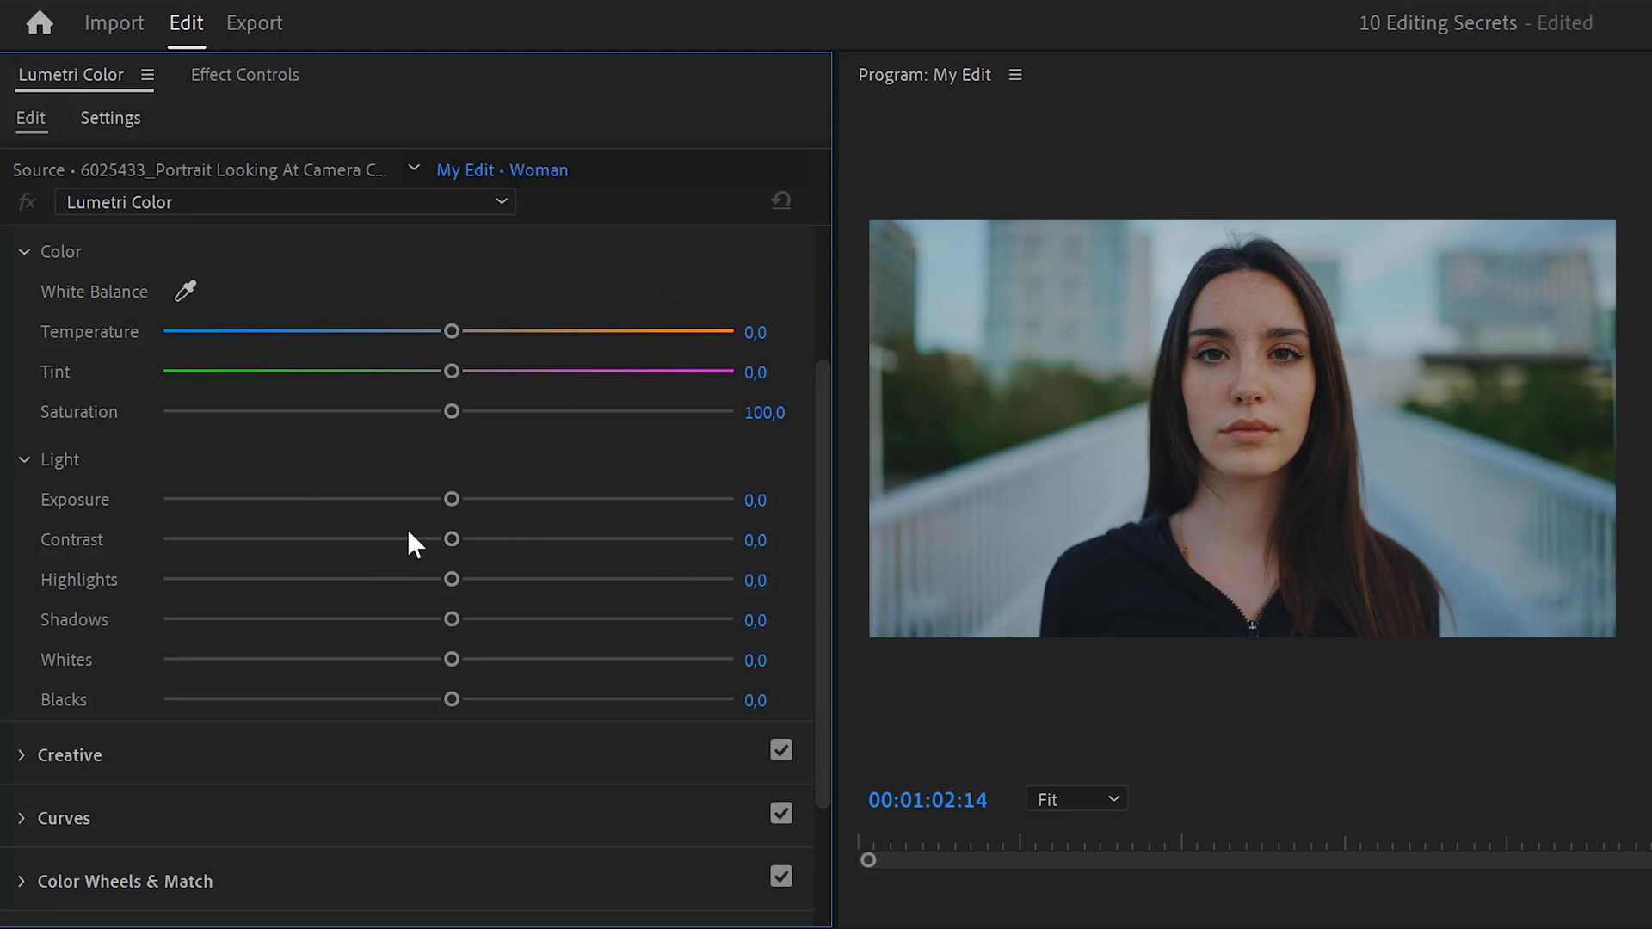
Lower the Woman clip's Lumetri exposure to -0.3, then settle it at 0.1.
left_click_drag(453, 499, 431, 499)
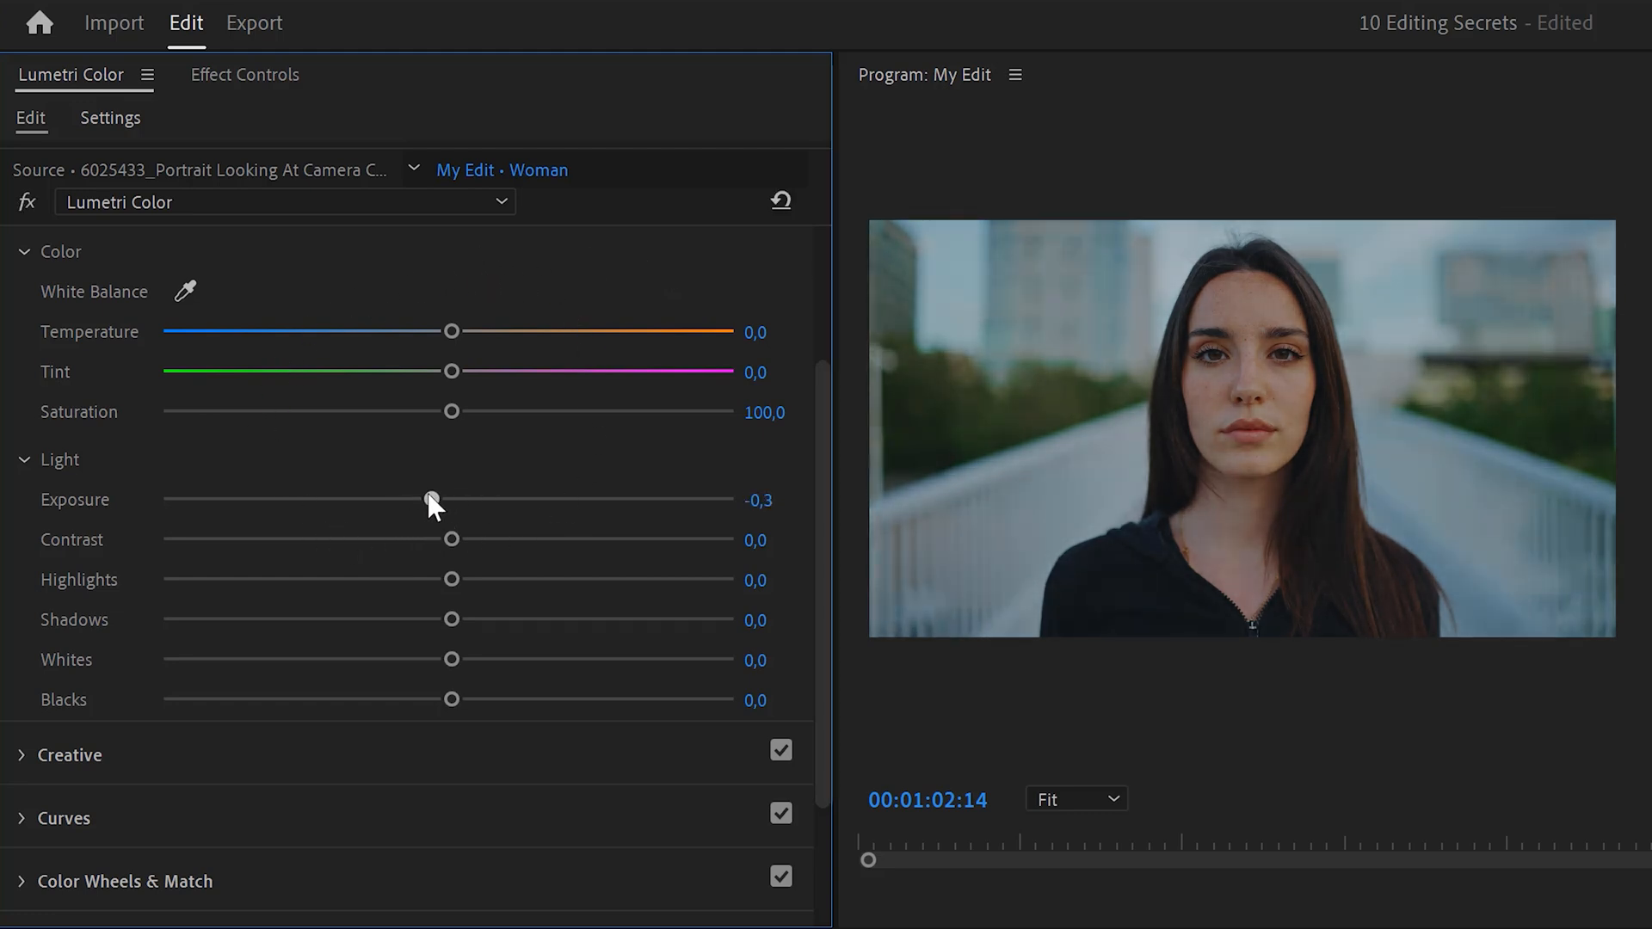
left_click_drag(432, 499, 451, 500)
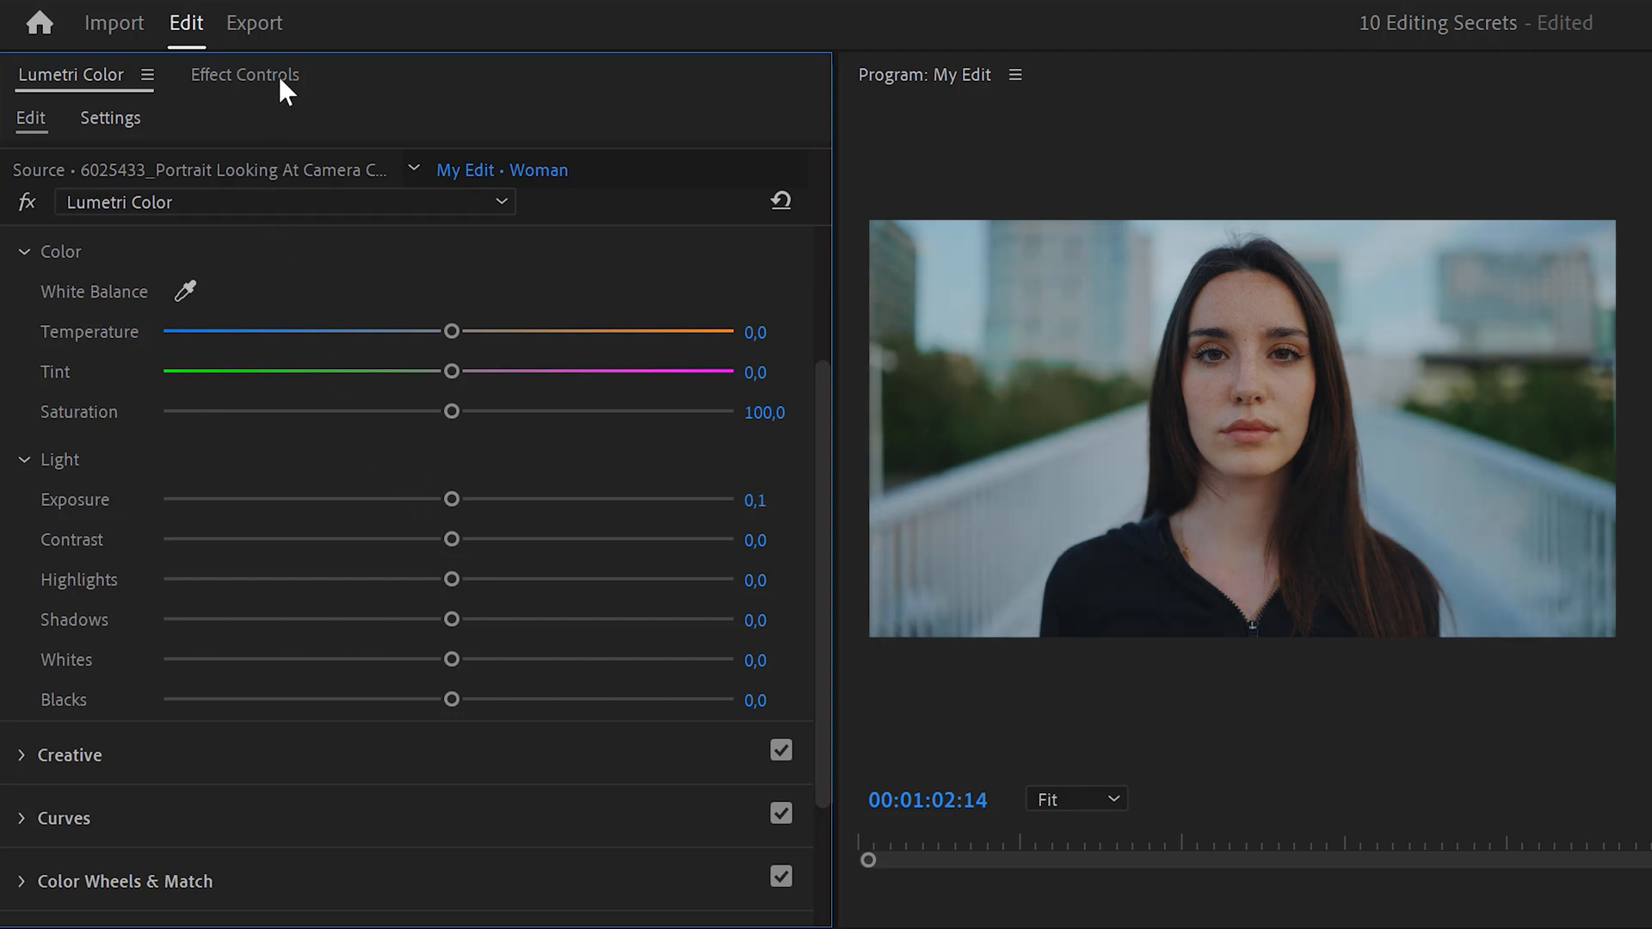
Mask the Woman clip's grade to her tracked face with feather 247, returning to Lumetri Color.
left_click(245, 74)
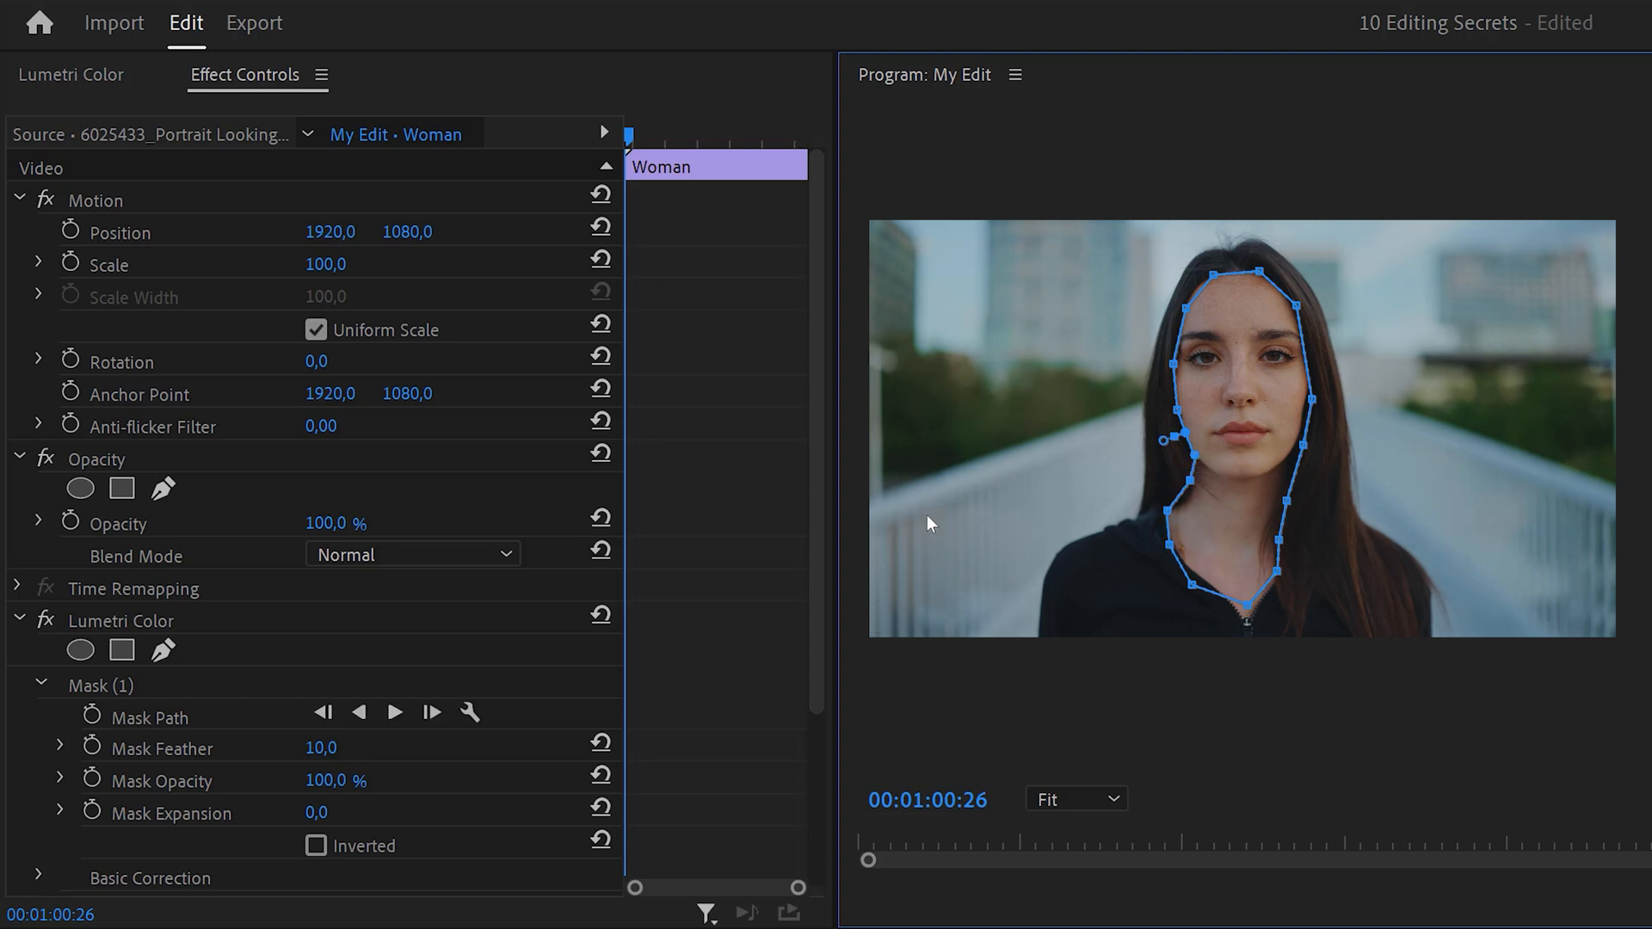
mouse_move(402, 713)
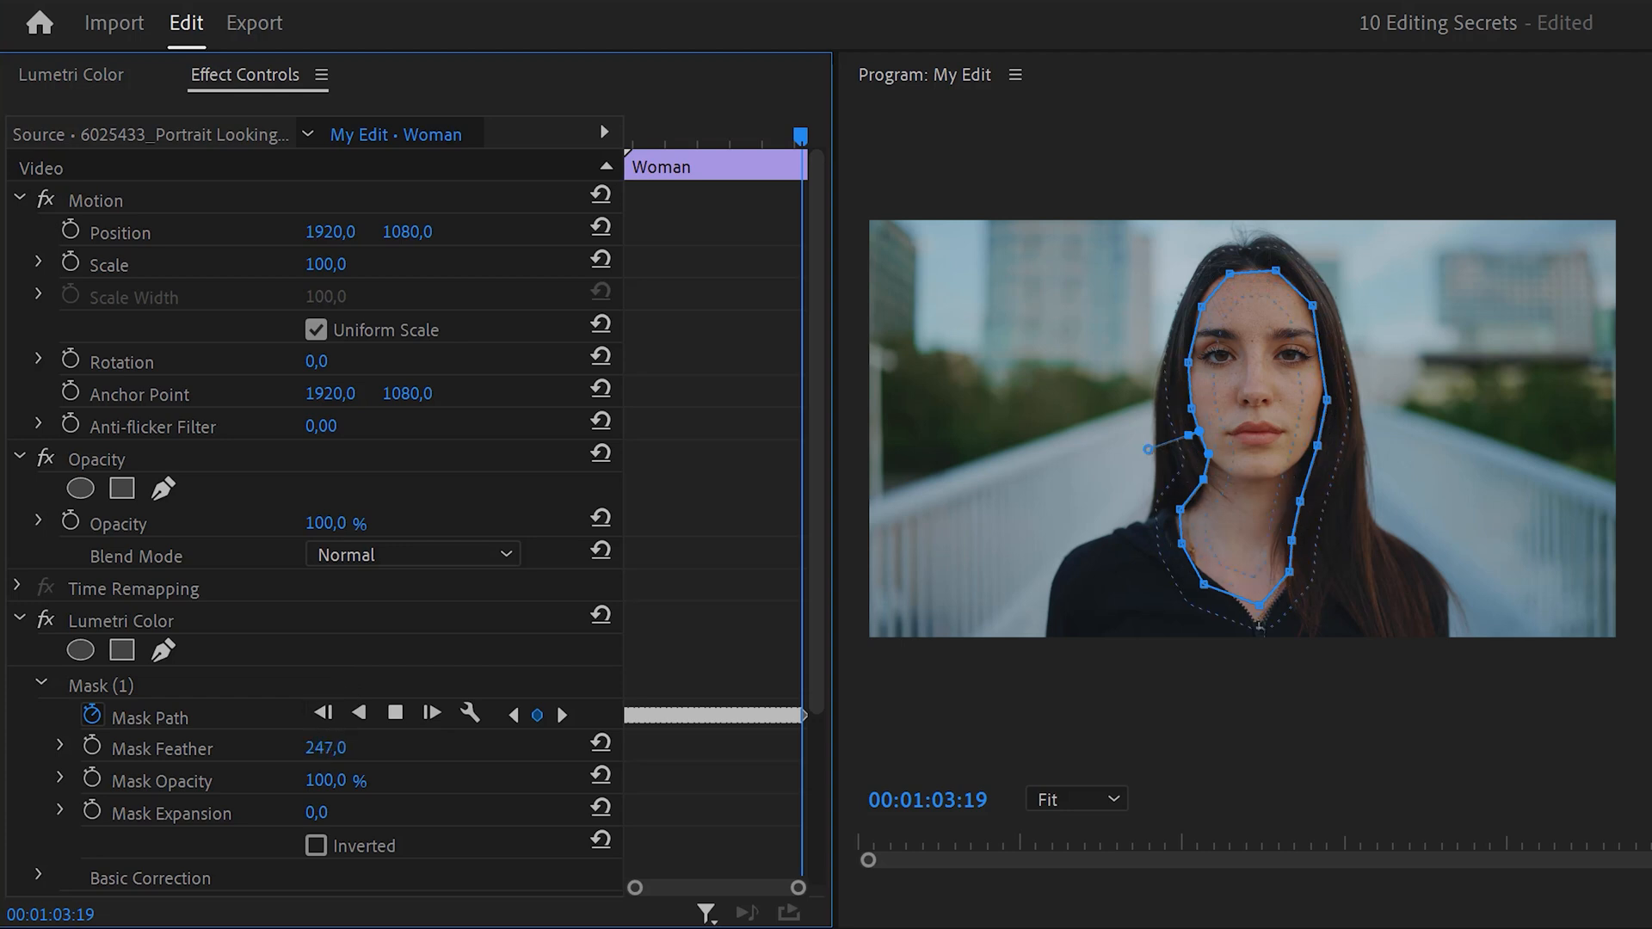
left_click(73, 74)
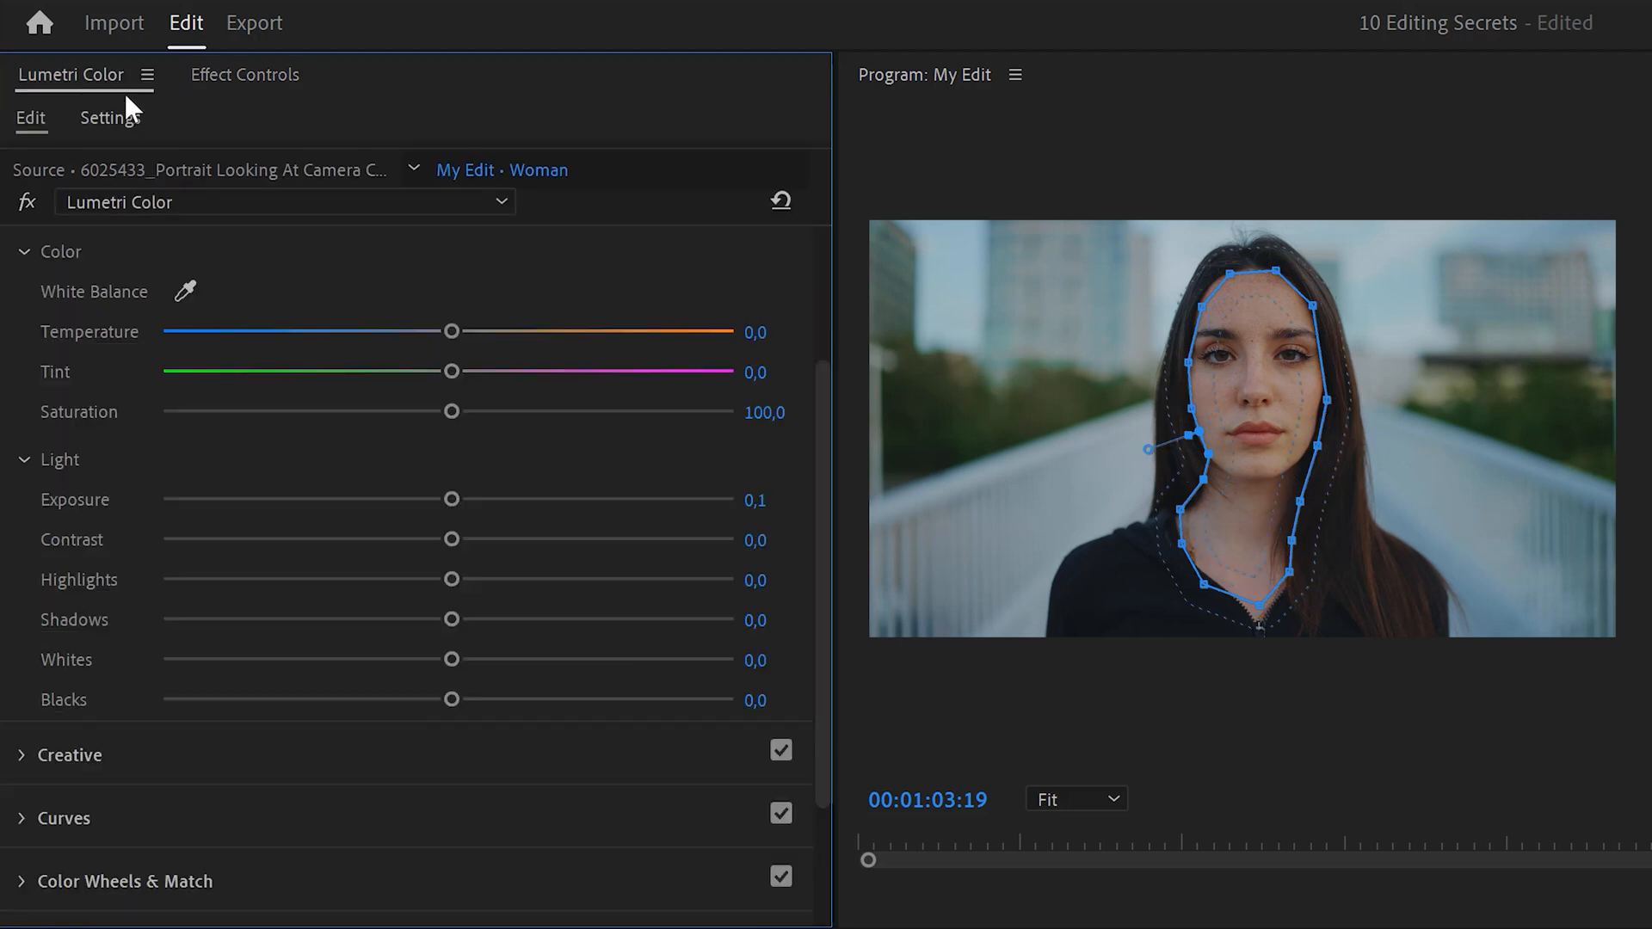
Raise the masked face to exposure 1.0 and temperature 10.8 in Lumetri Color.
left_click_drag(451, 499, 504, 499)
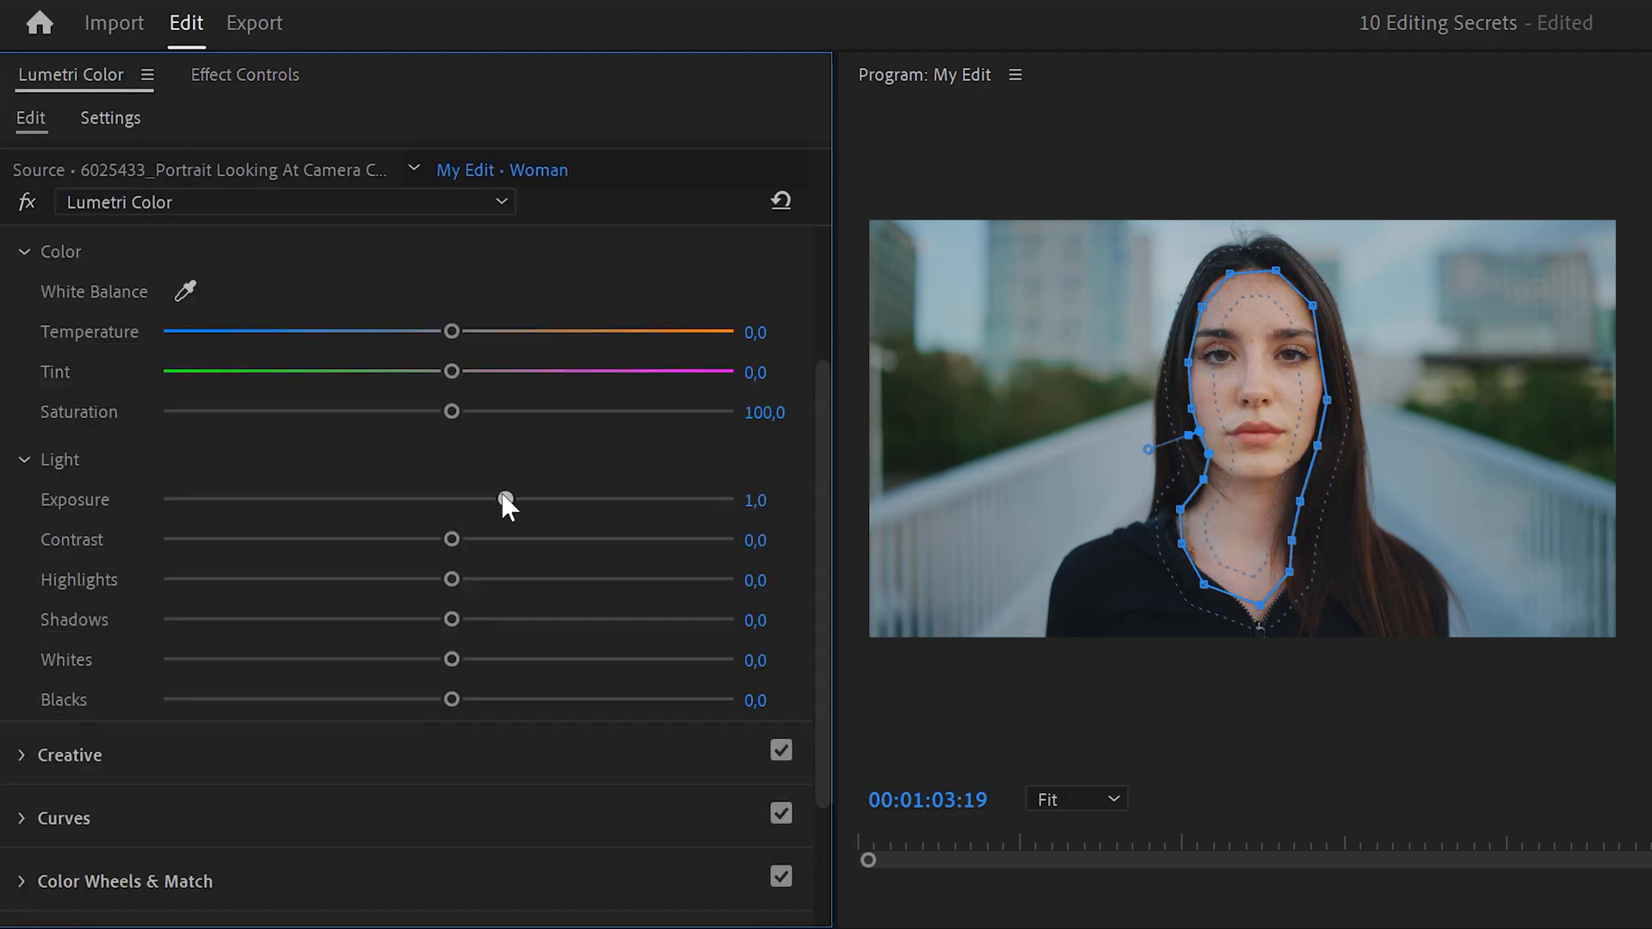
left_click_drag(451, 332, 477, 332)
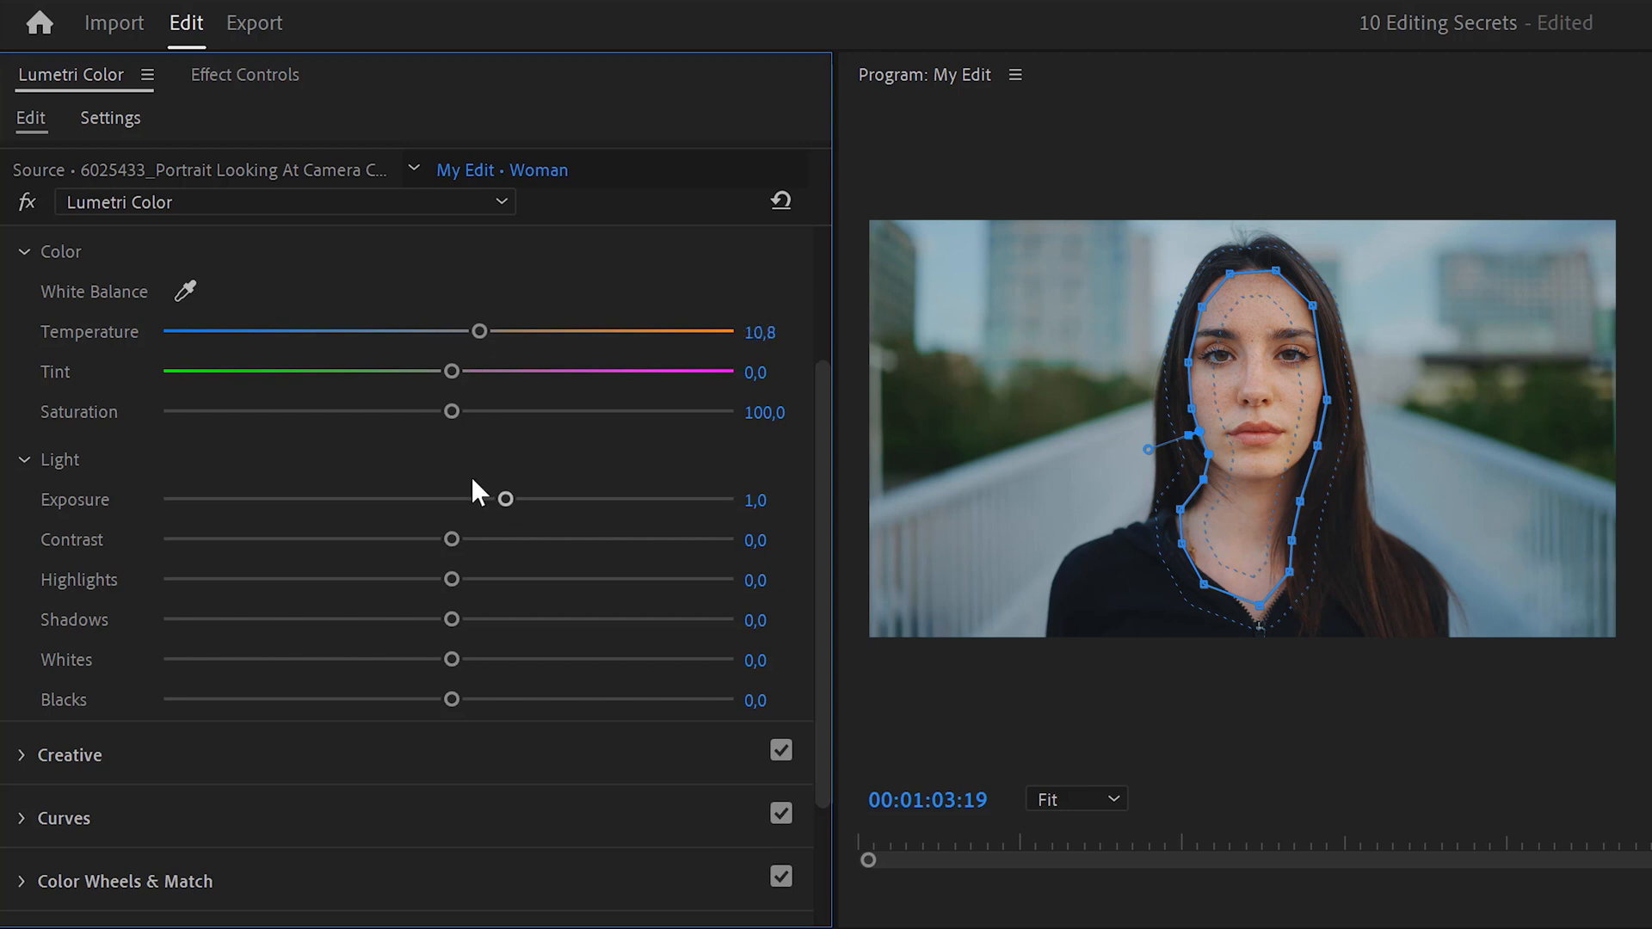
left_click_drag(451, 538, 547, 538)
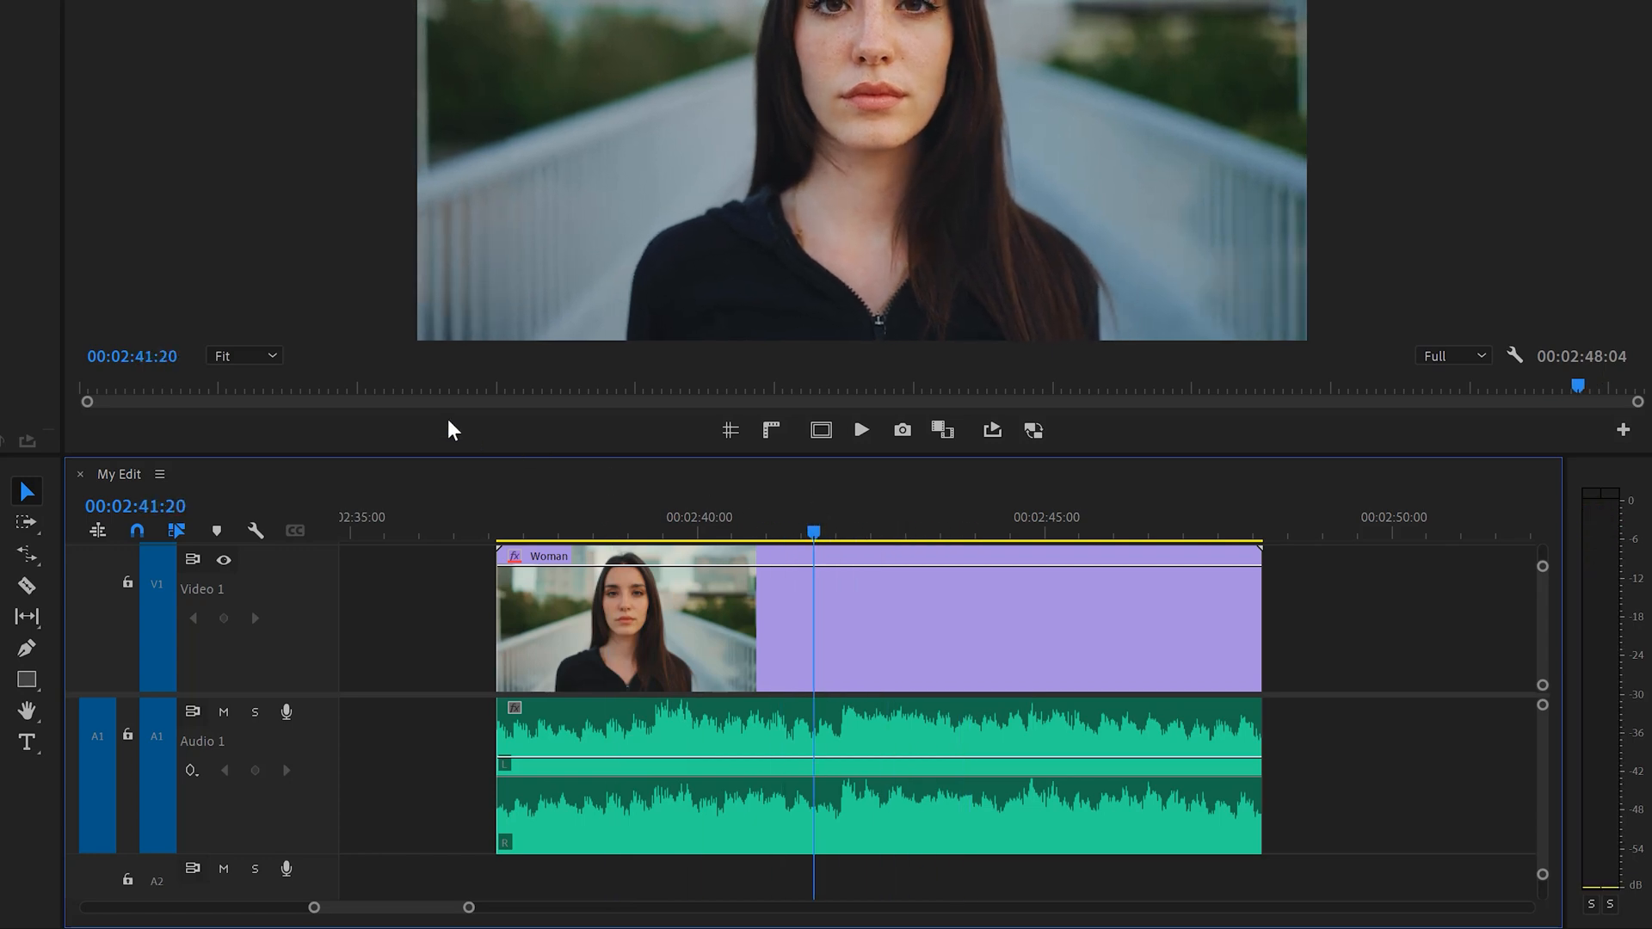
Switch off Play audio while scrubbing in the Audio preferences and confirm.
left_click(62, 12)
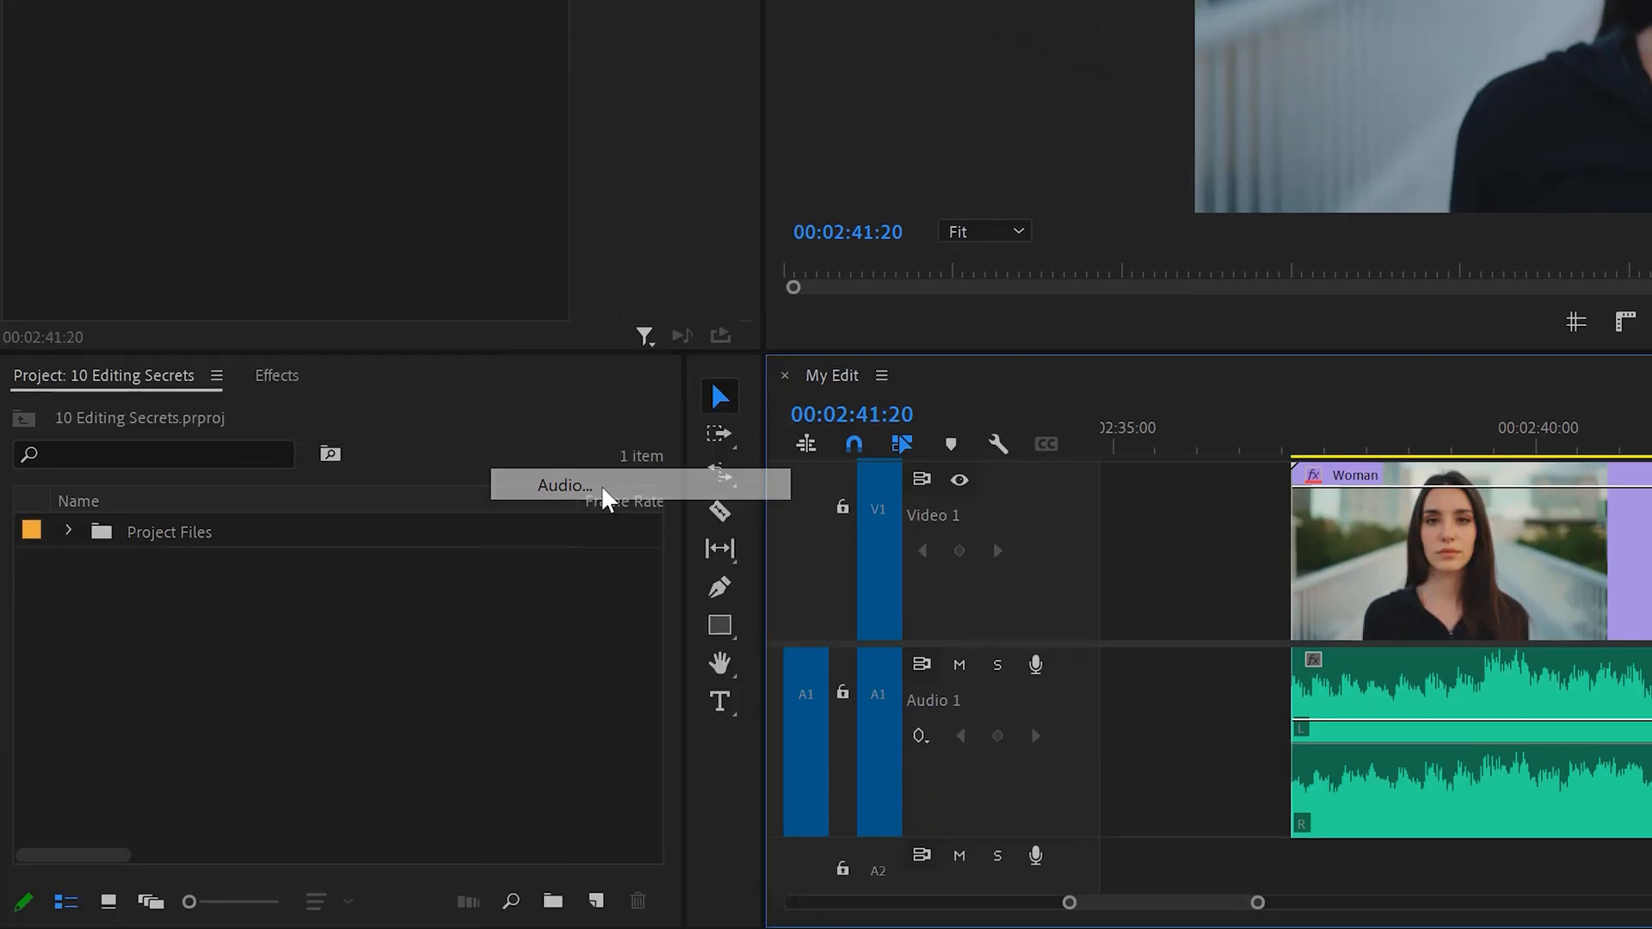
left_click(565, 486)
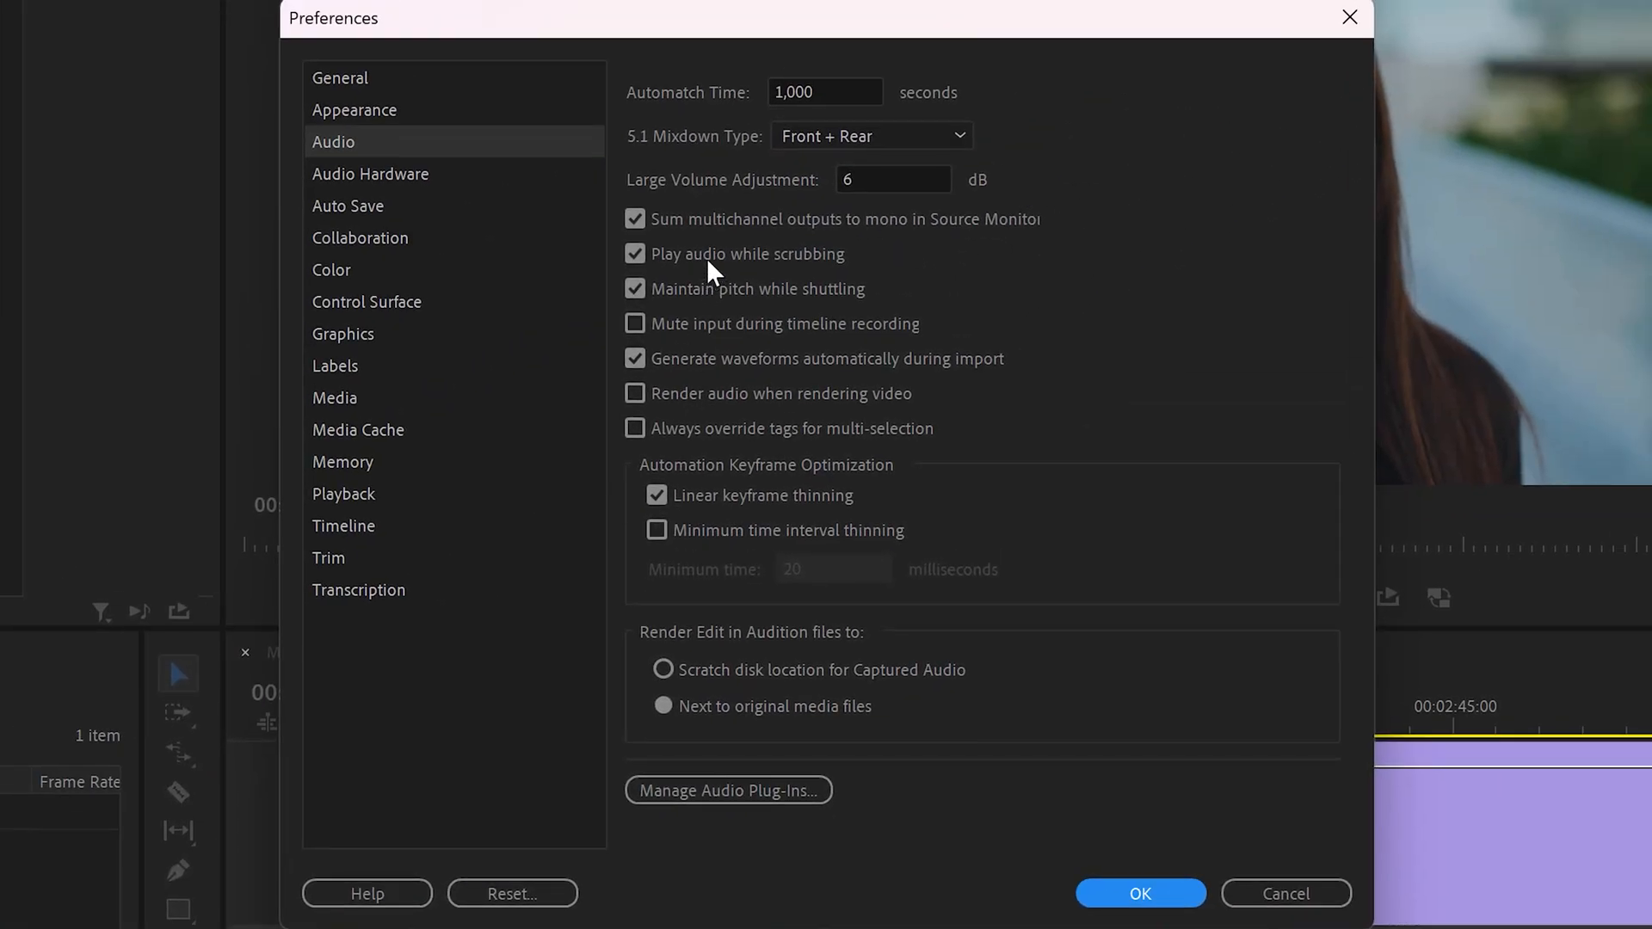
left_click(635, 254)
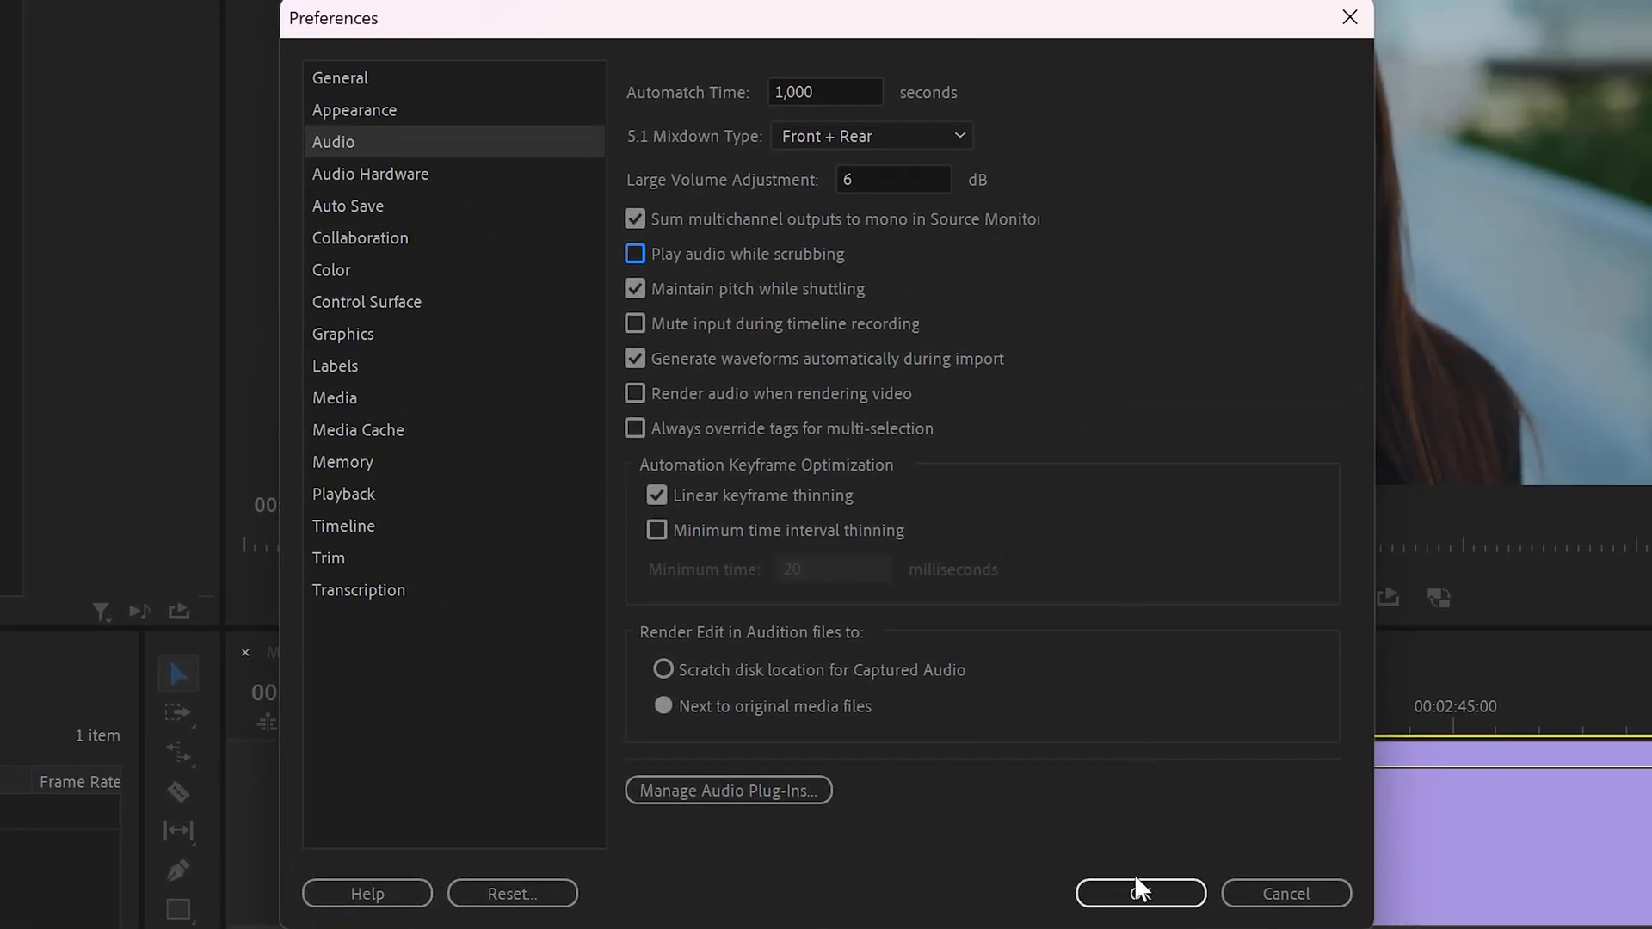
left_click(1140, 894)
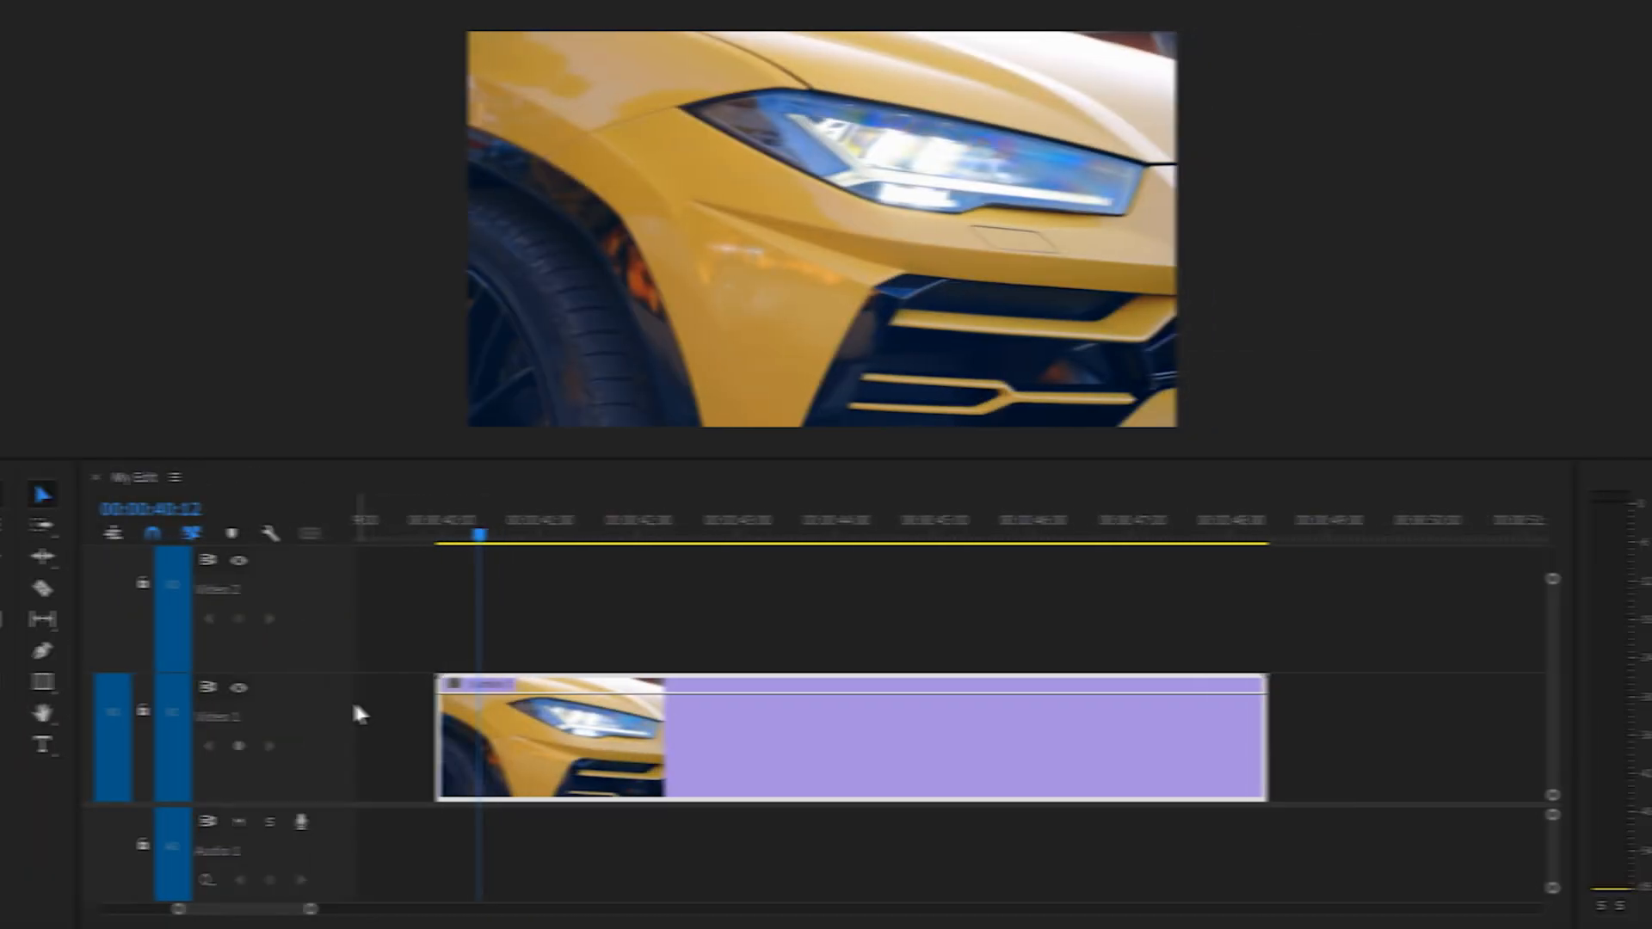
left_click(898, 537)
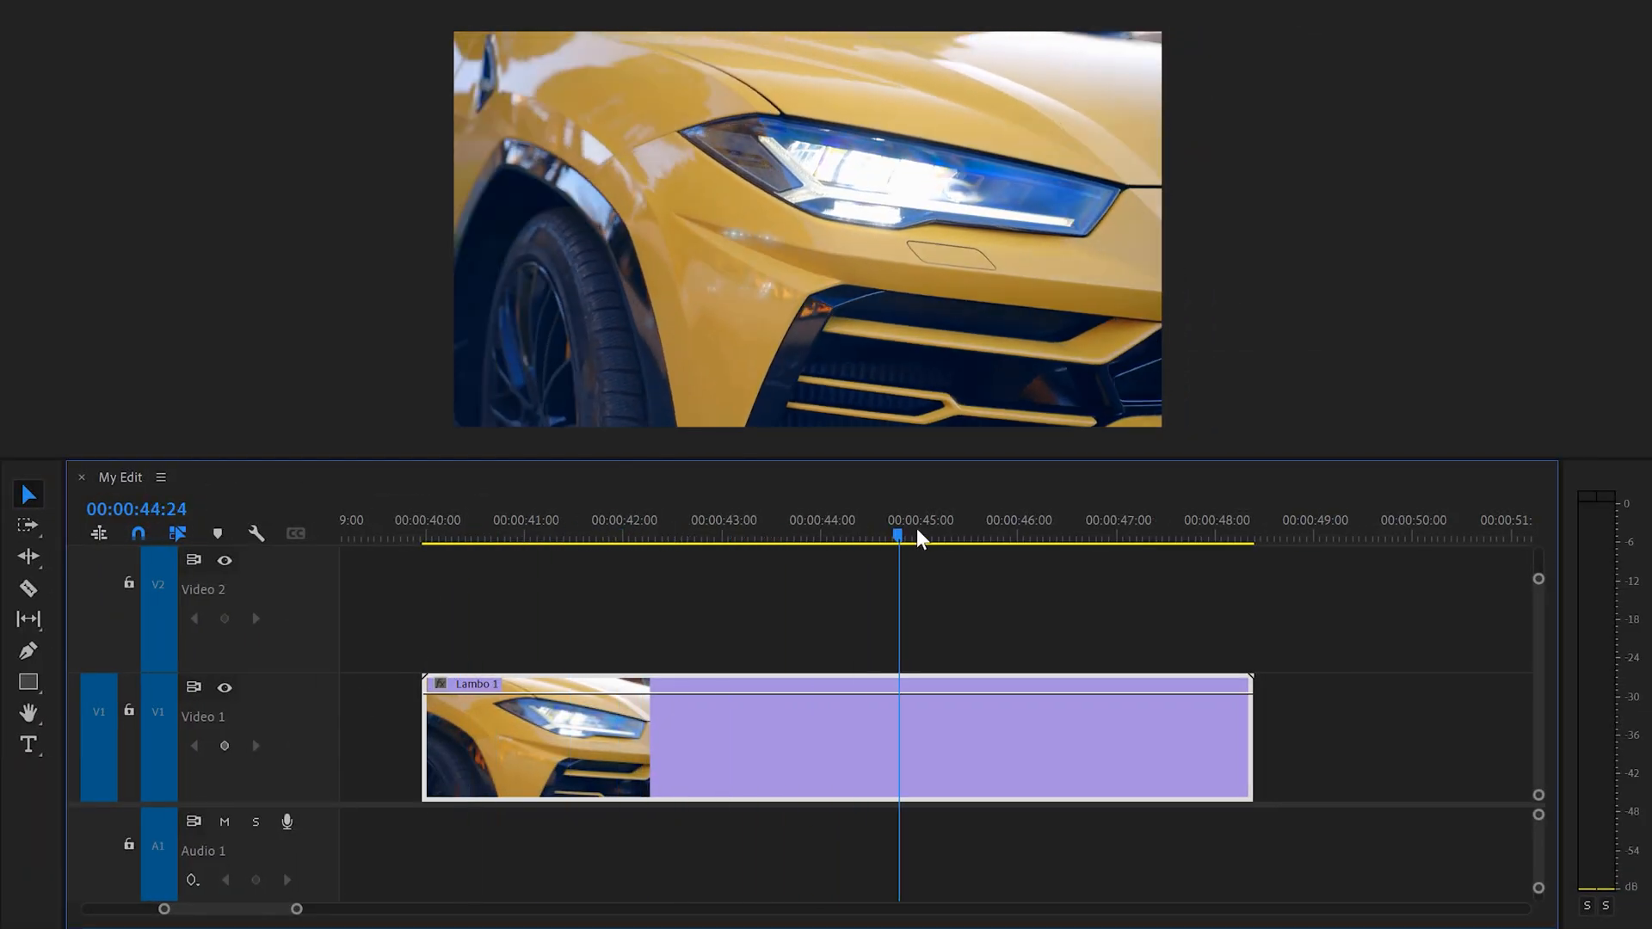
left_click(539, 539)
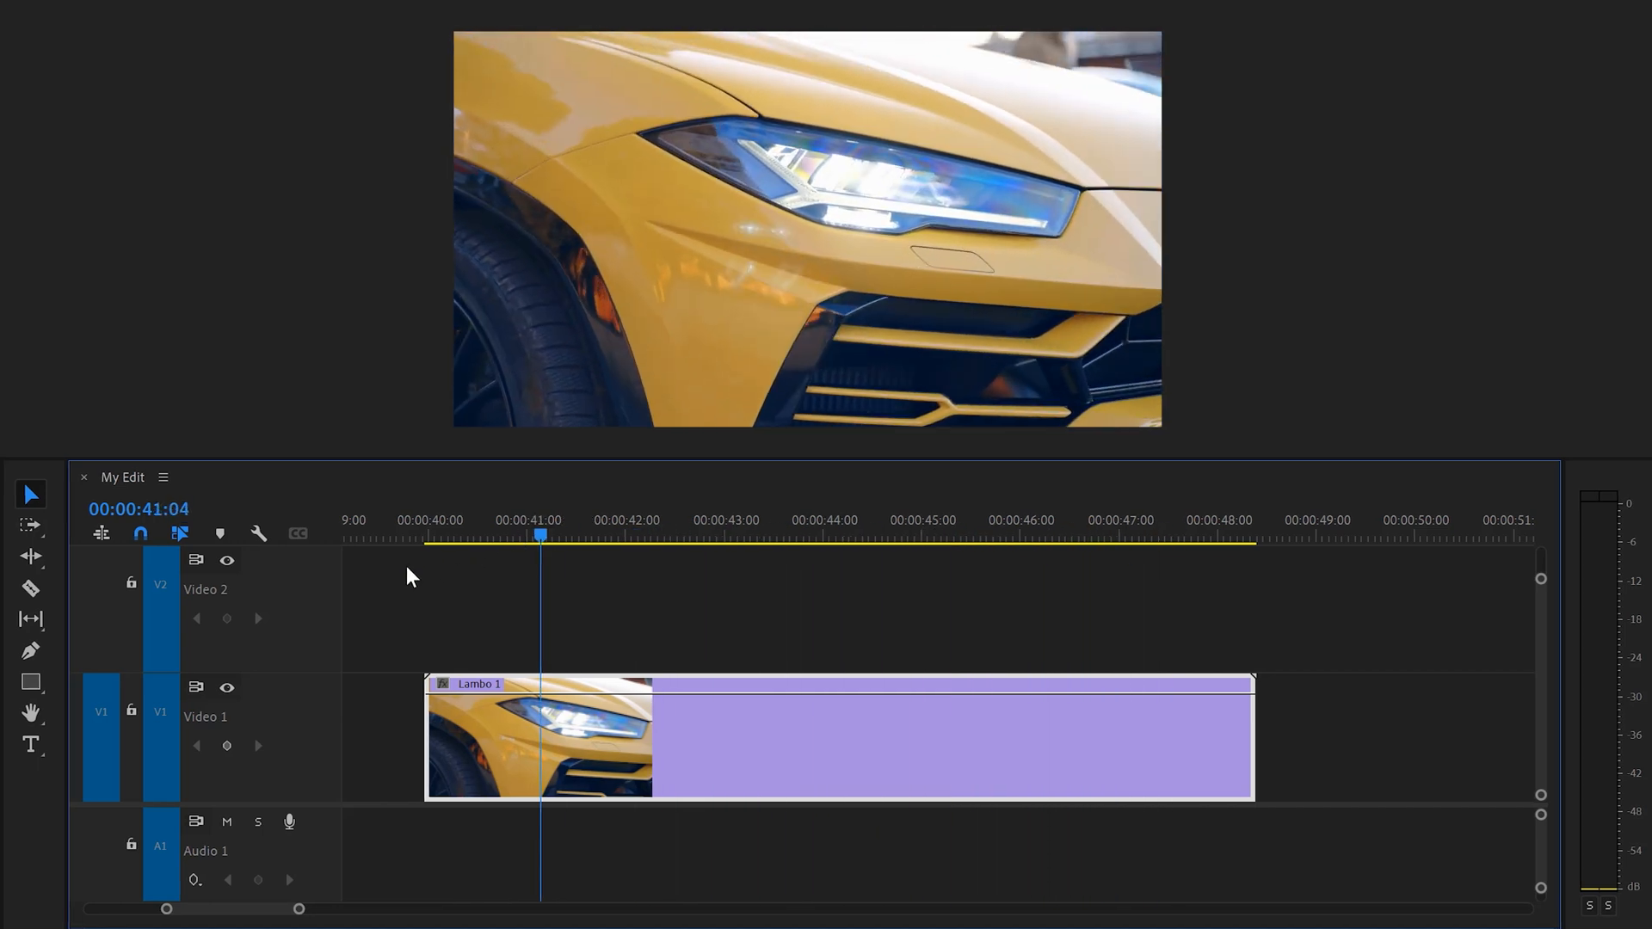